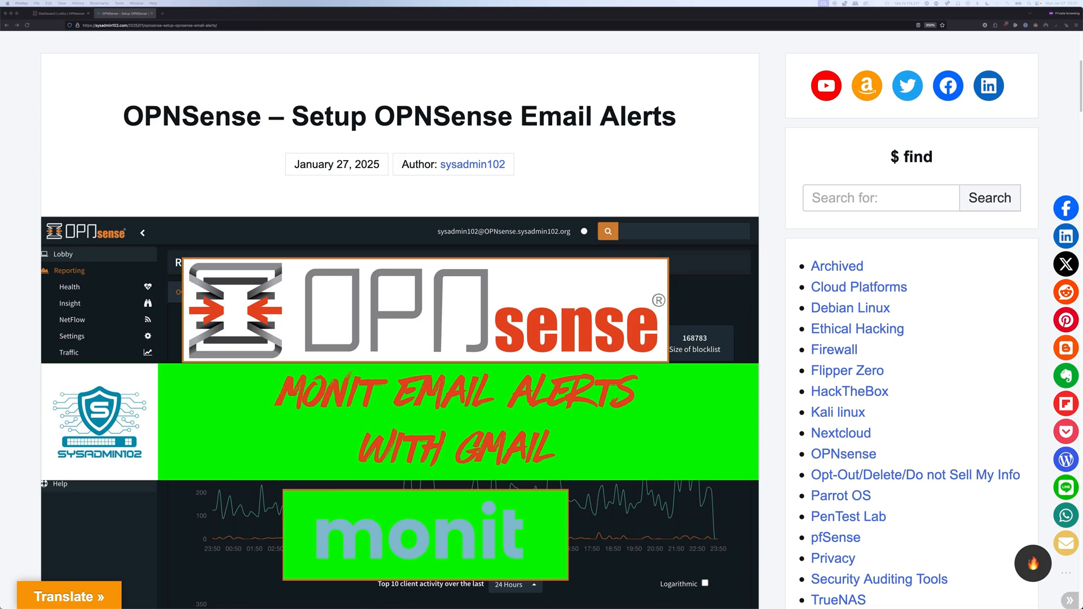
- Skim the Gmail email-alerts tutorial article and switch to the OPNsense dashboard
scroll("down", 3)
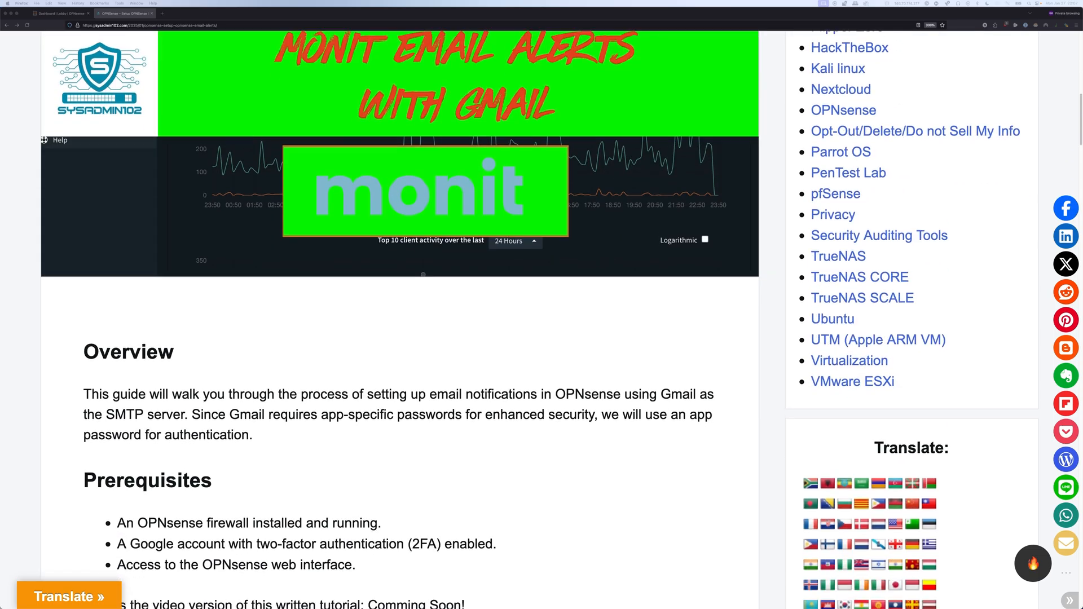
scroll("down", 3)
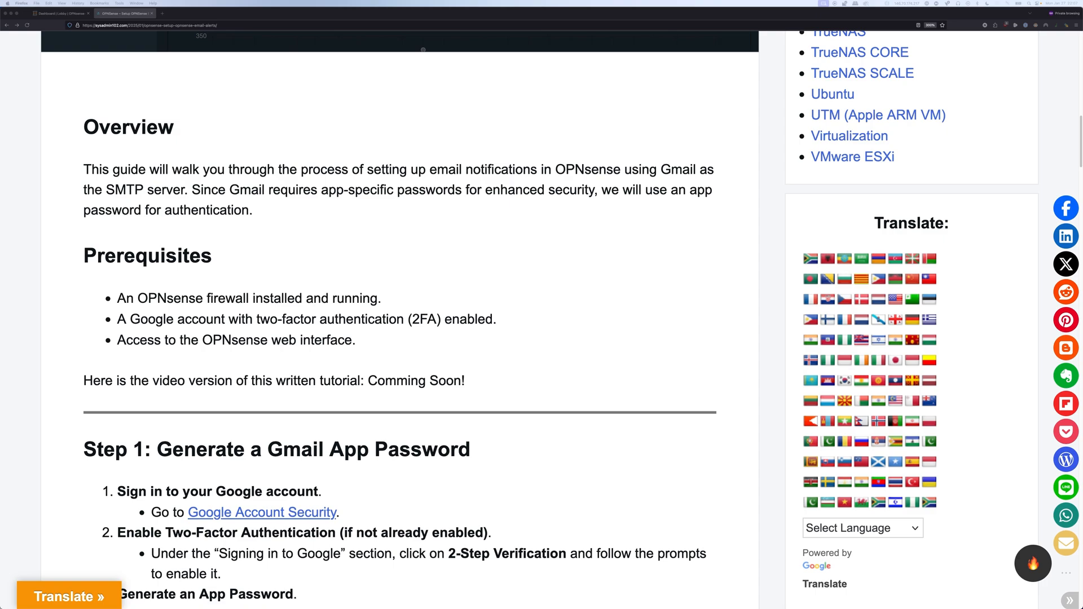
scroll("down", 3)
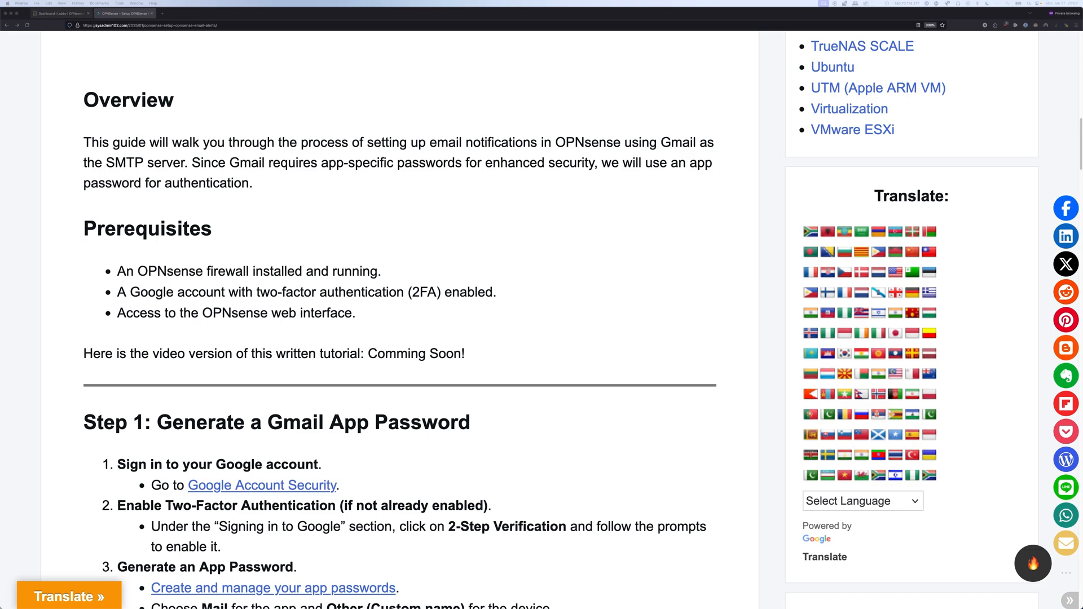
left_click(61, 14)
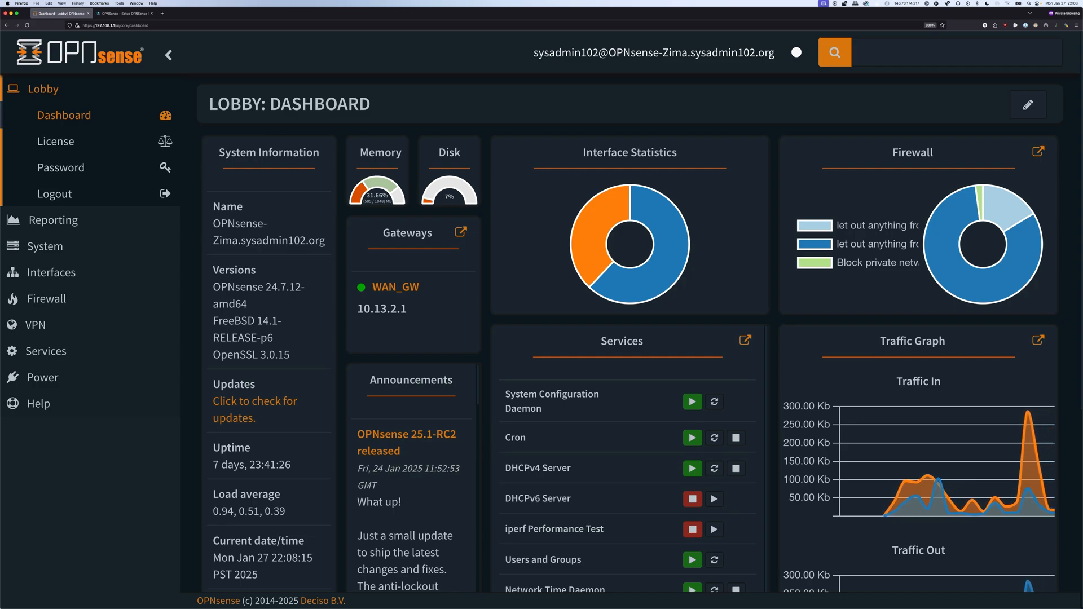
- Review System > Configuration > Backups download options, then return to the tutorial's app-password step
left_click(44, 246)
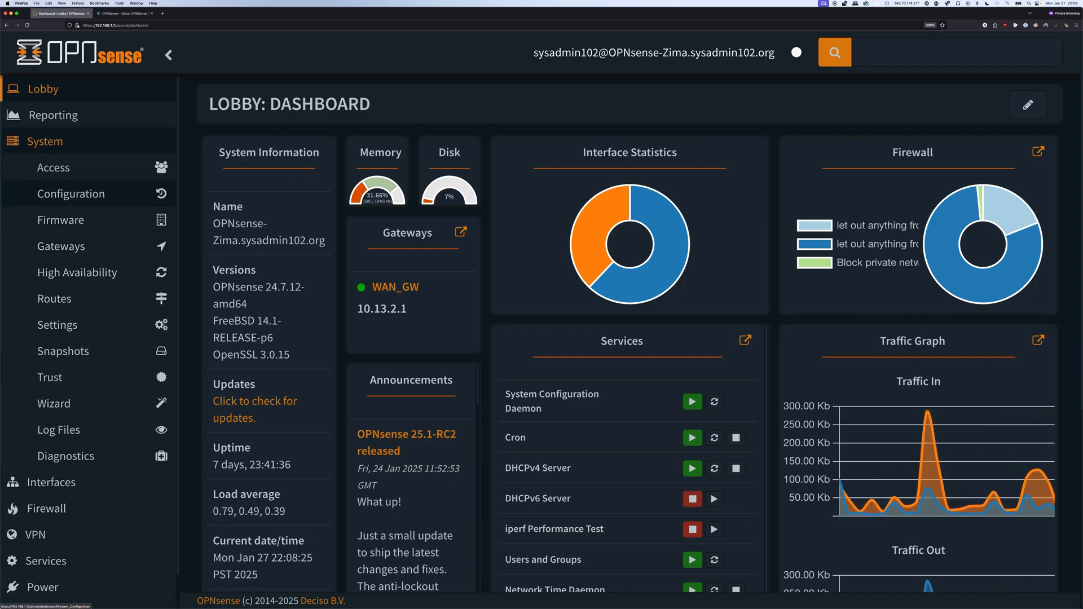
left_click(69, 193)
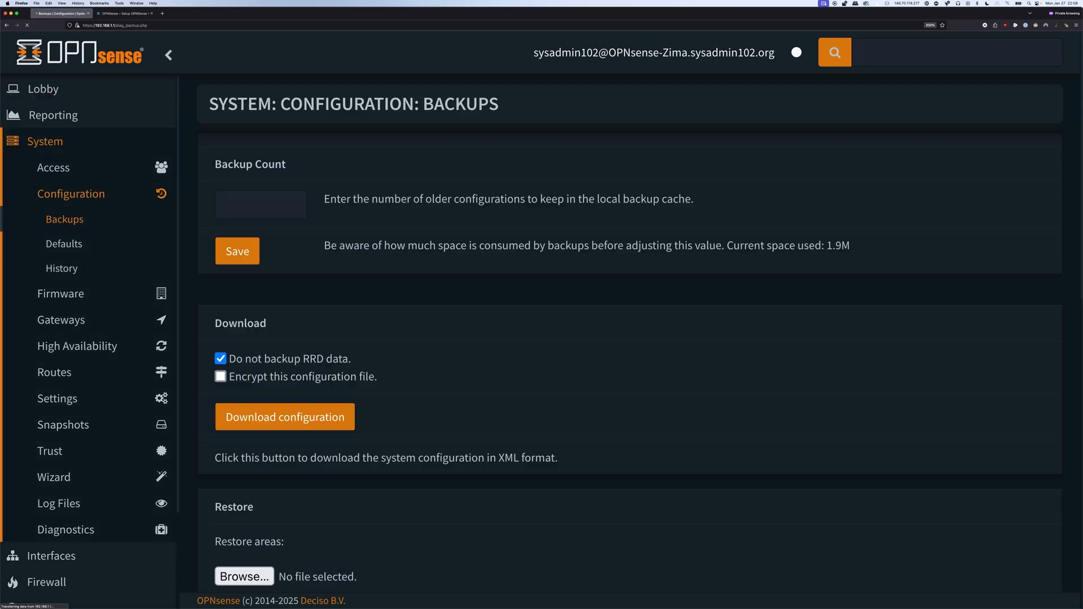
scroll("down", 3)
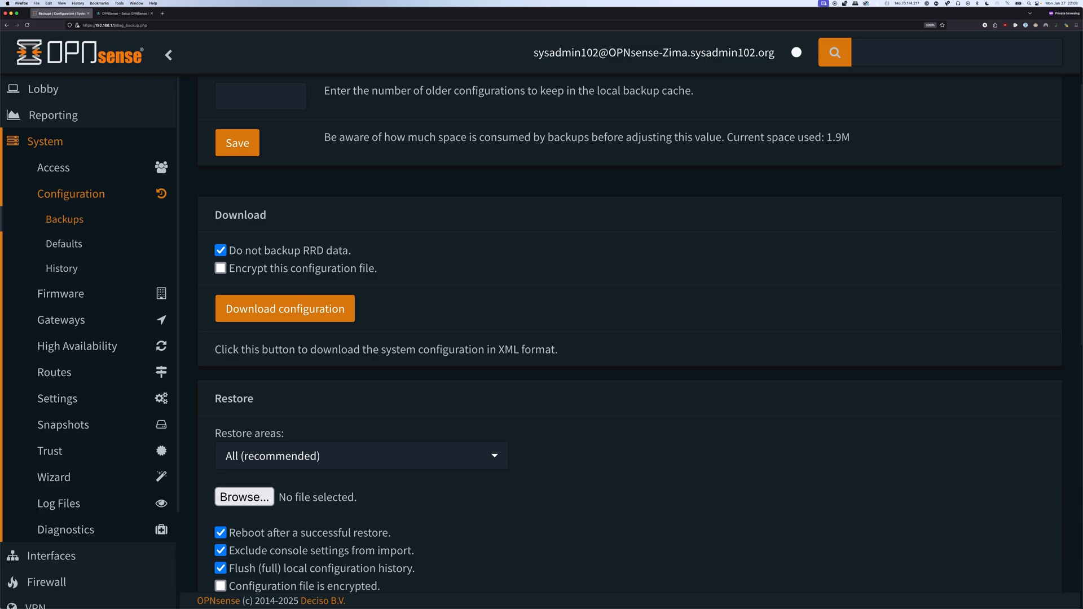
scroll("down", 3)
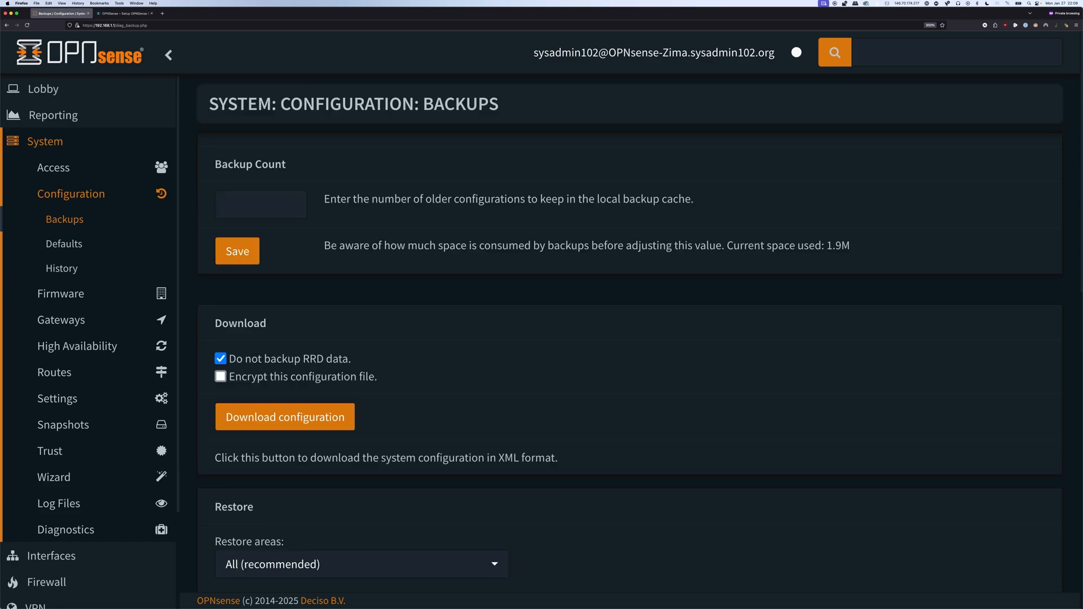
left_click(124, 14)
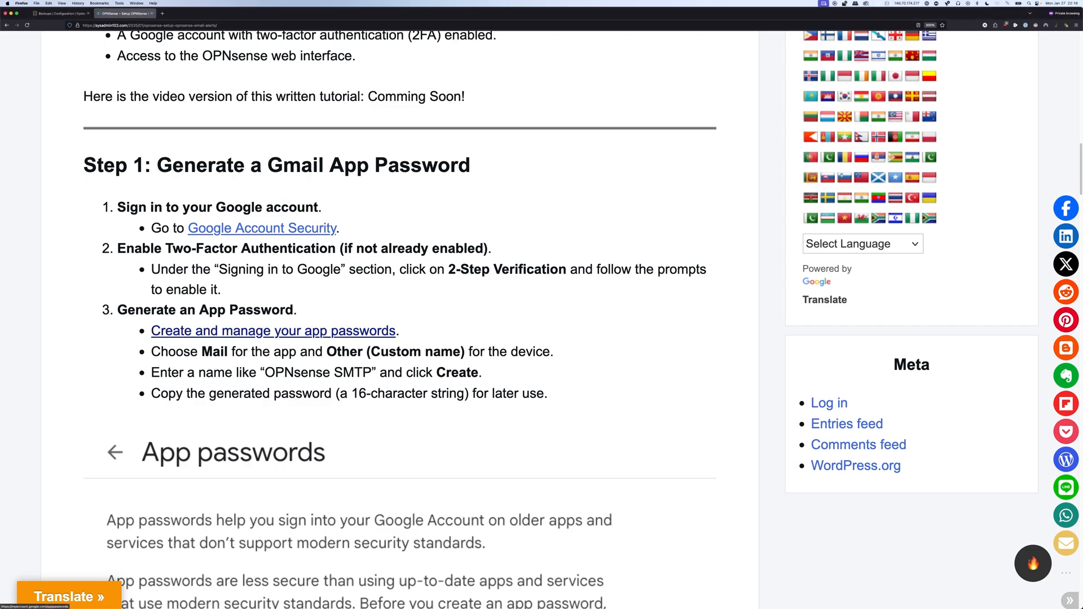
- Create a Google app password named 'OPNsense SMTP', copy it and acknowledge the notice
left_click(272, 331)
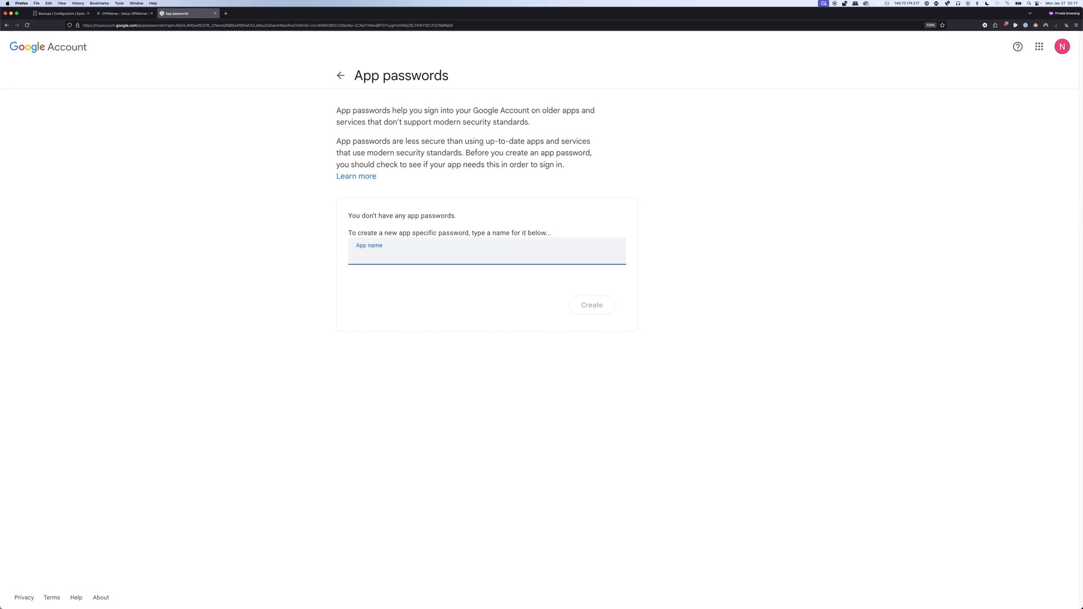
type("OPNsense SMTP")
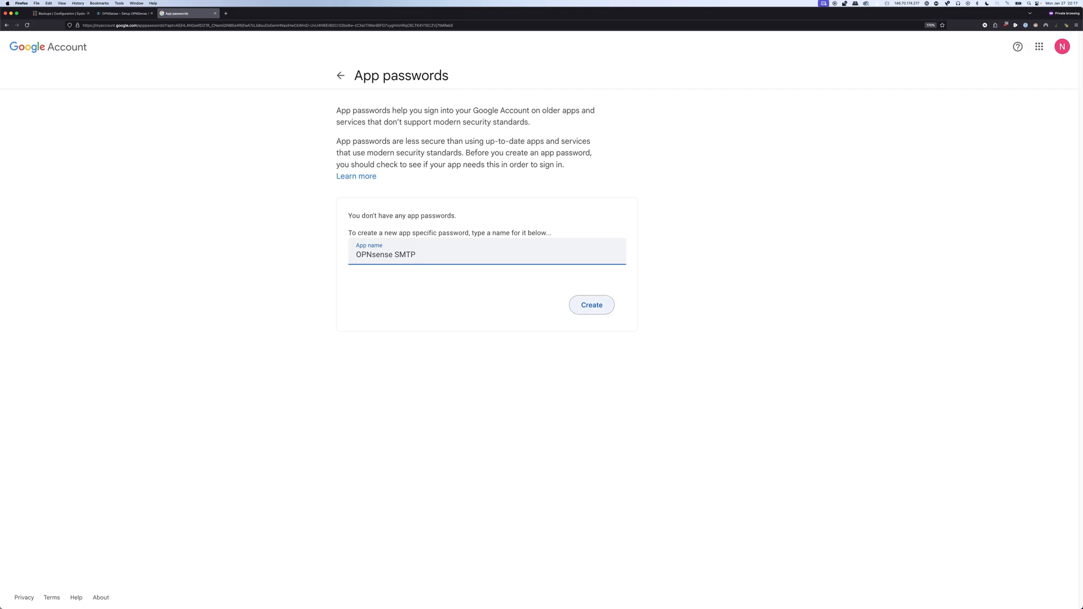
left_click(590, 304)
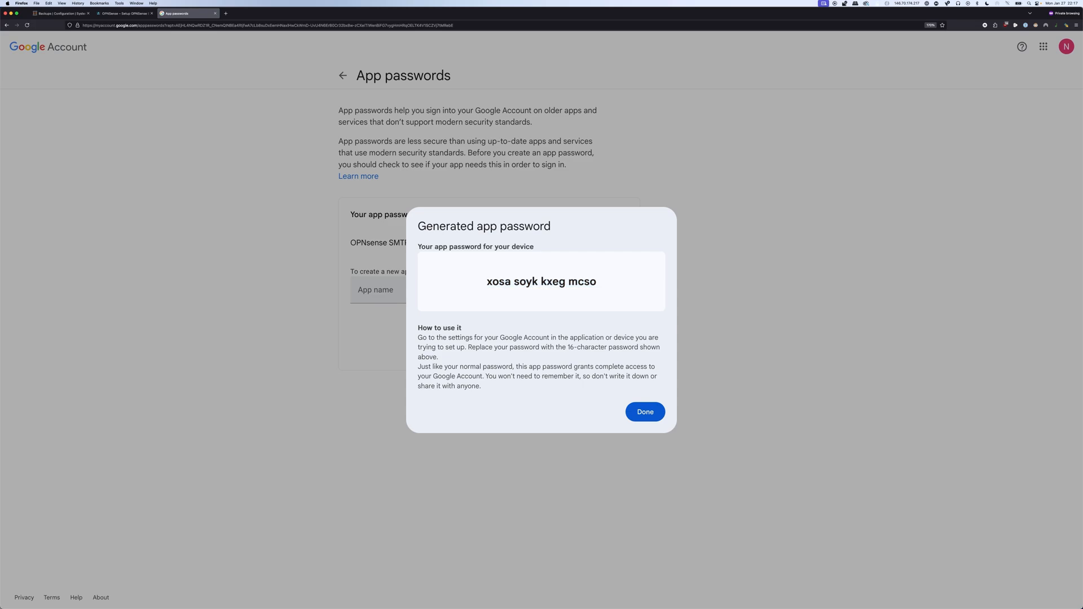
left_click(512, 281)
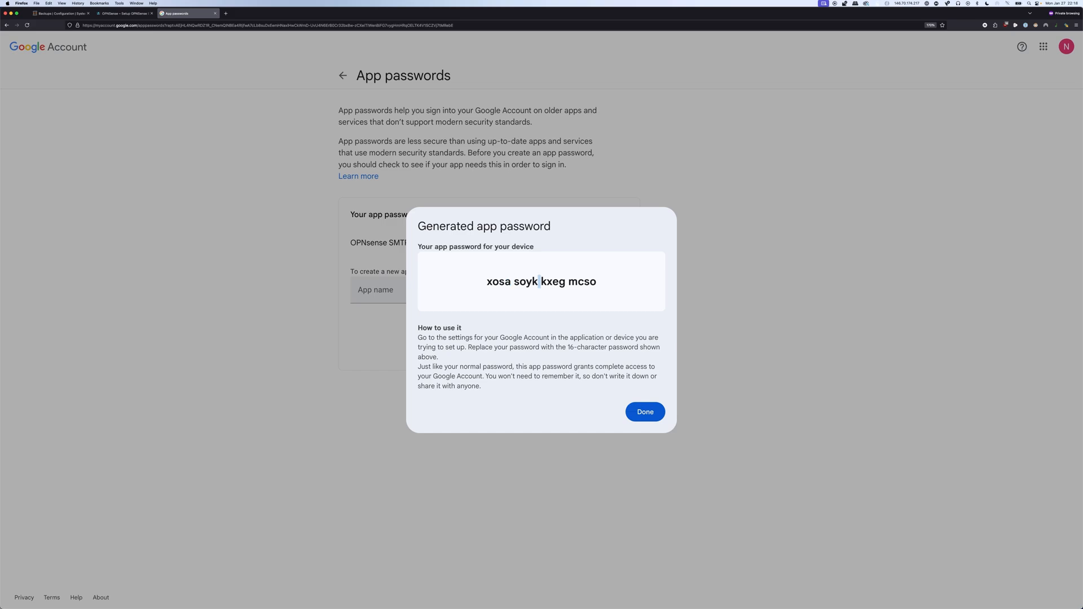
double_click(540, 281)
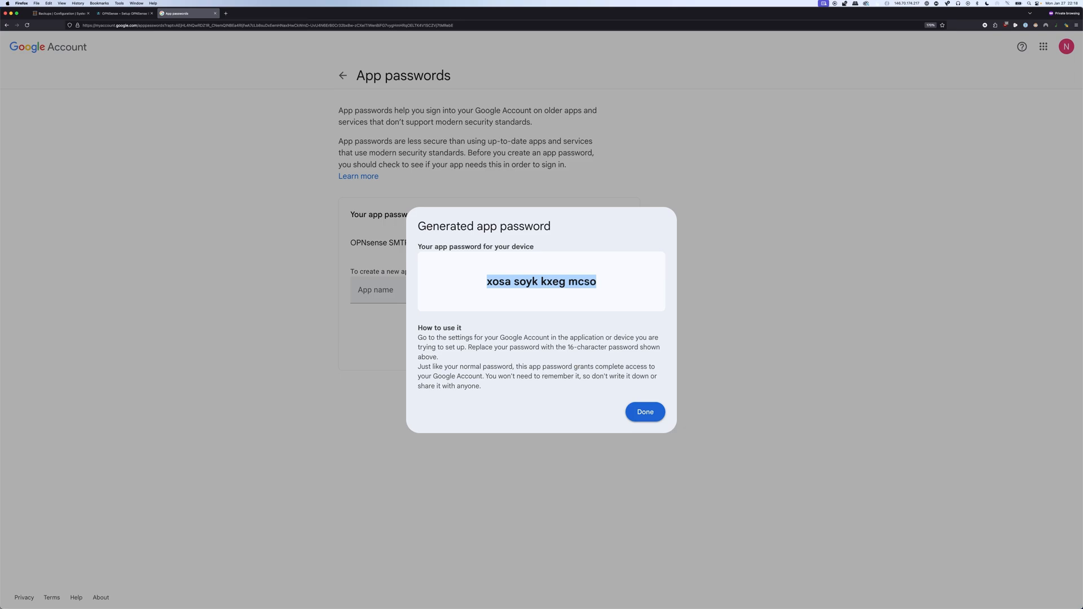
left_click(644, 411)
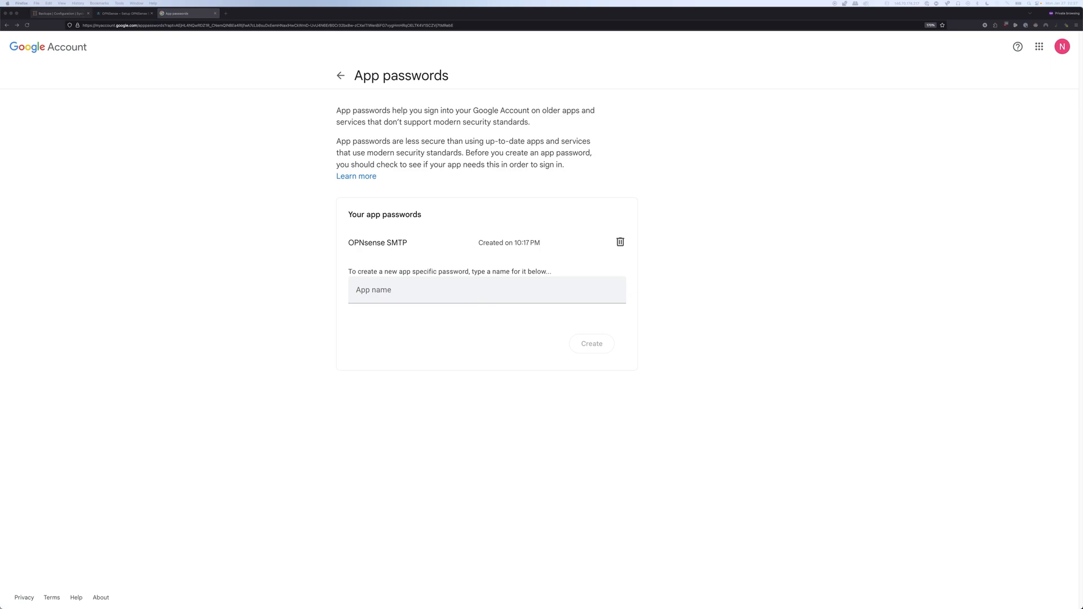
- Enable Monit under Services > Monit > Settings with a polling interval of 30 seconds
left_click(61, 14)
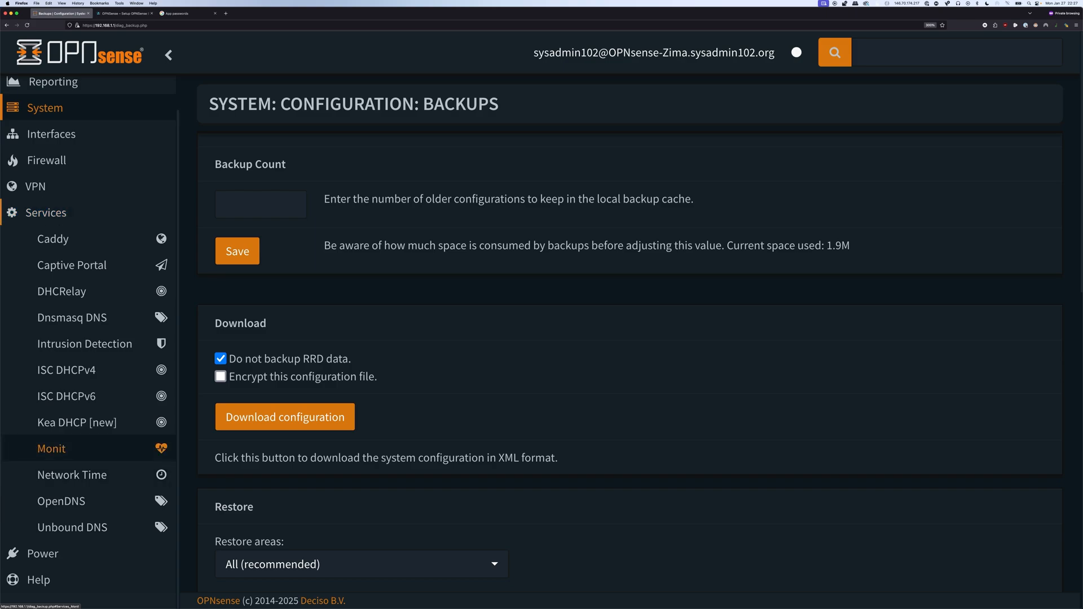
left_click(51, 448)
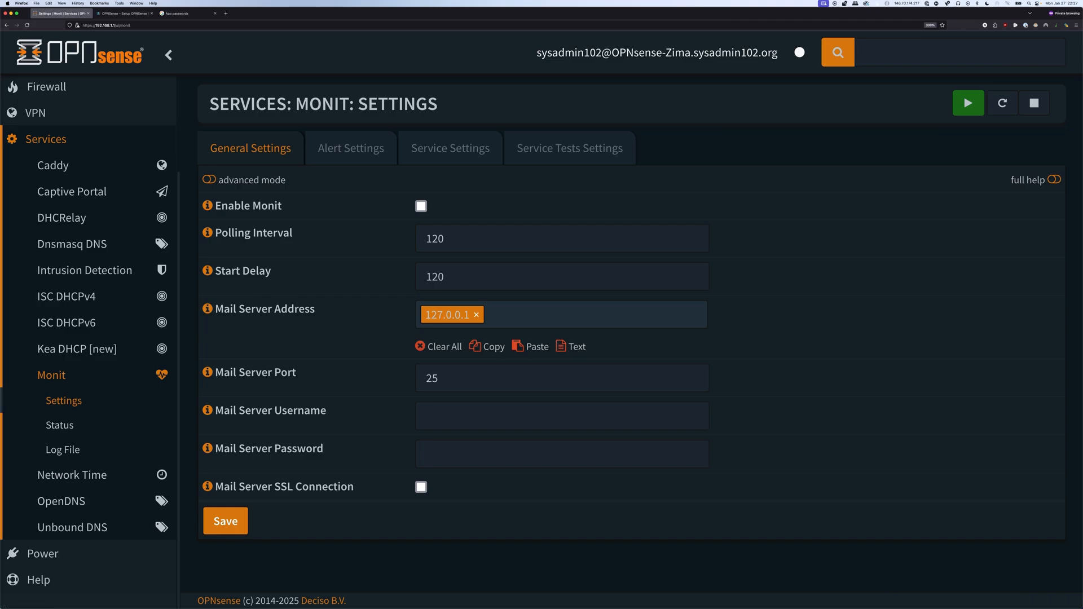
left_click(421, 206)
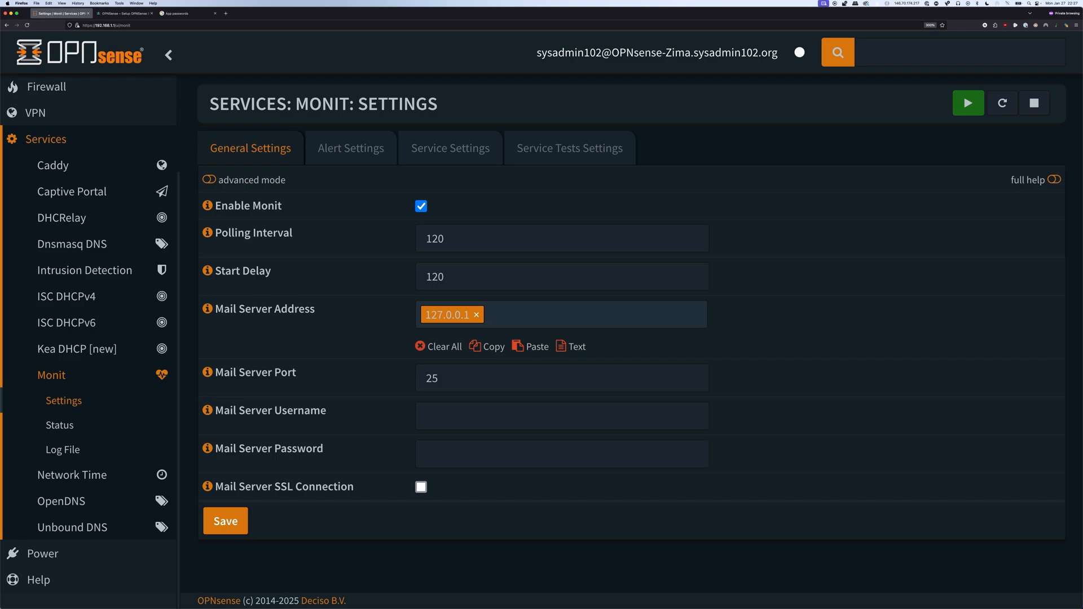
type("30")
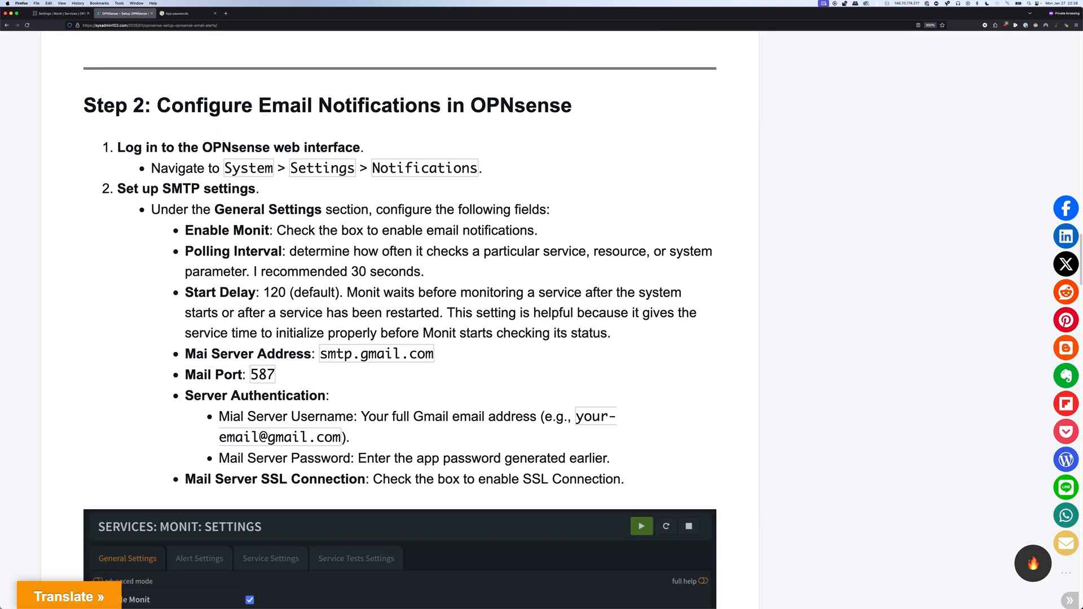
- Set Monit's mail server to smtp.gmail.com with the Gmail username and apply the configuration
double_click(376, 353)
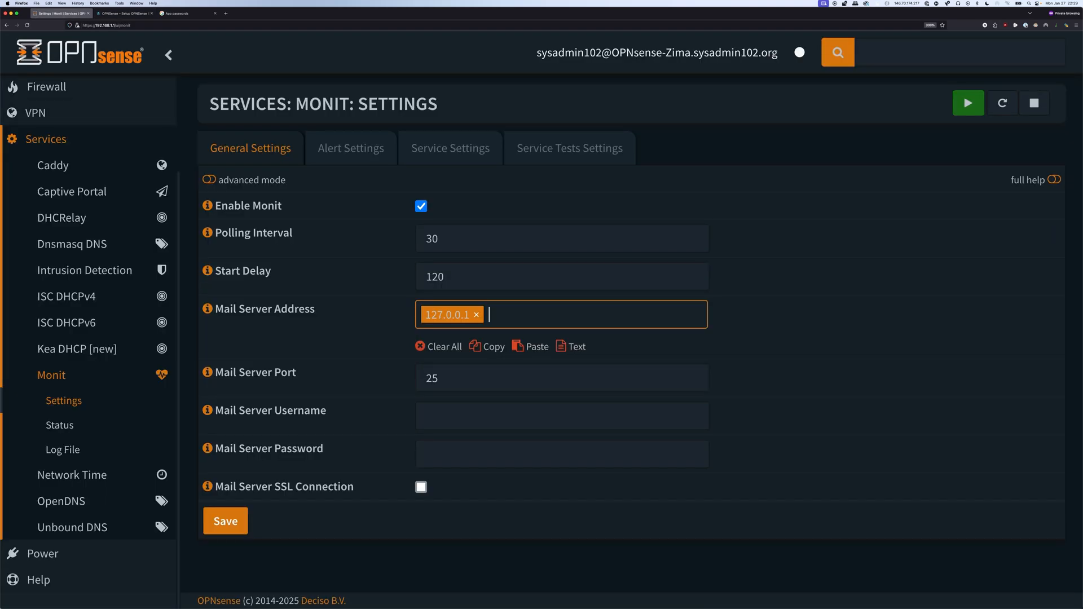
type("smtp.gmail.com")
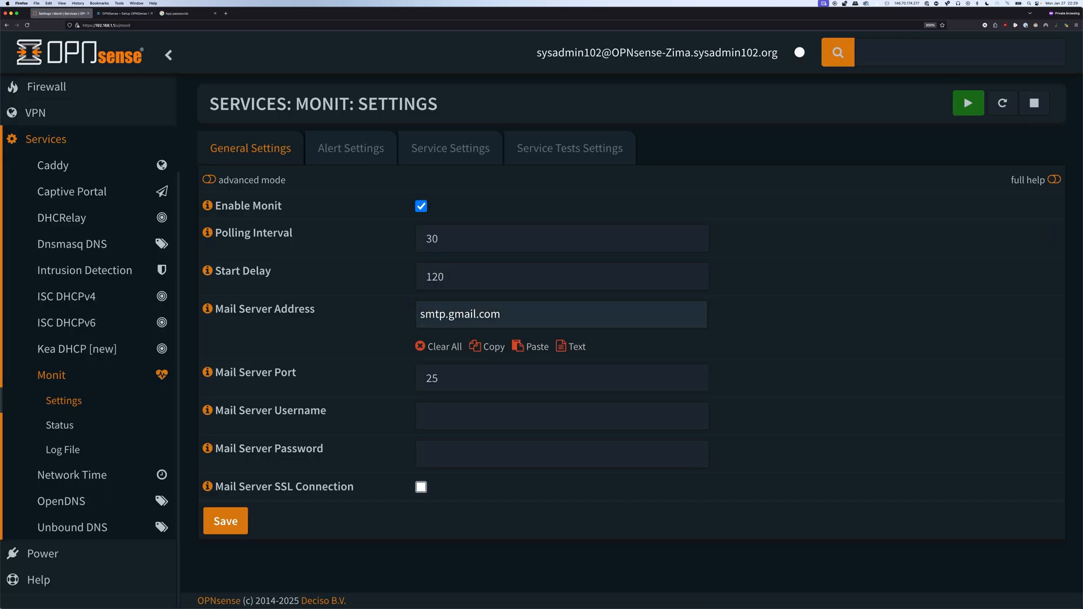
left_click(469, 315)
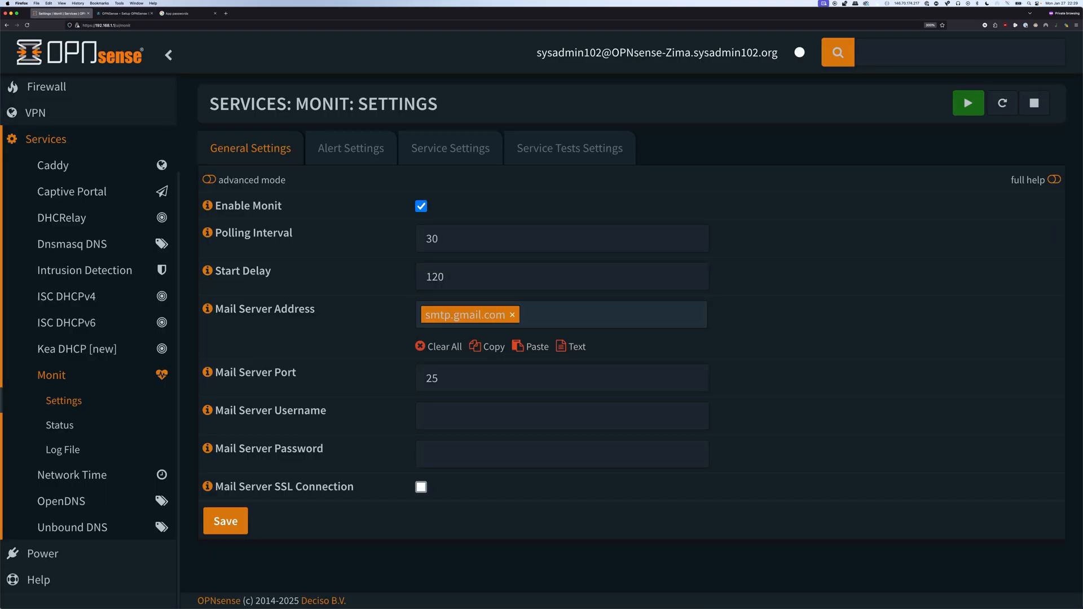
left_click(124, 14)
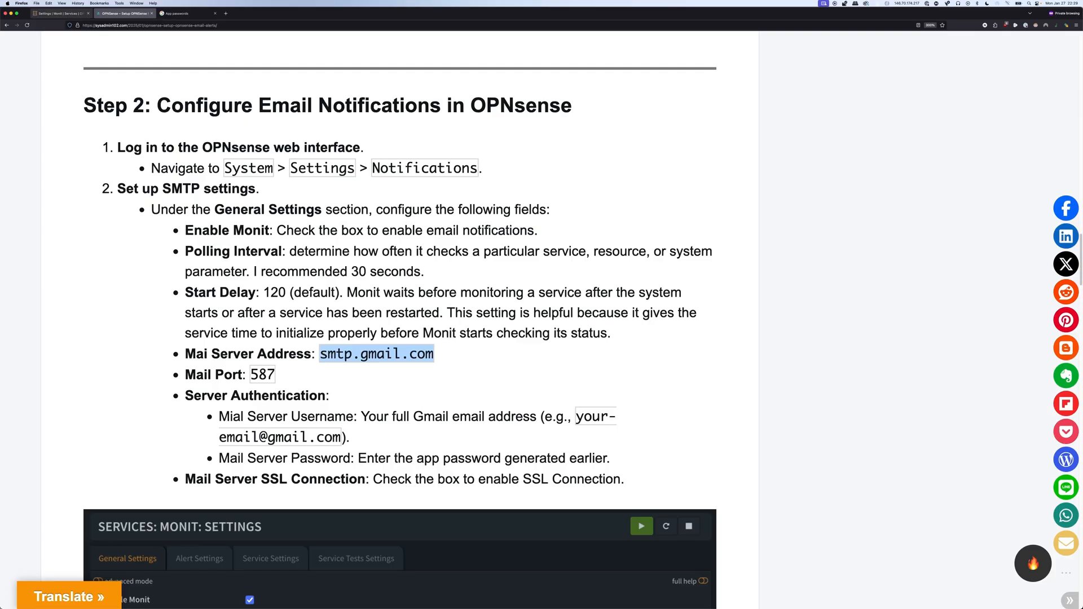
left_click(125, 13)
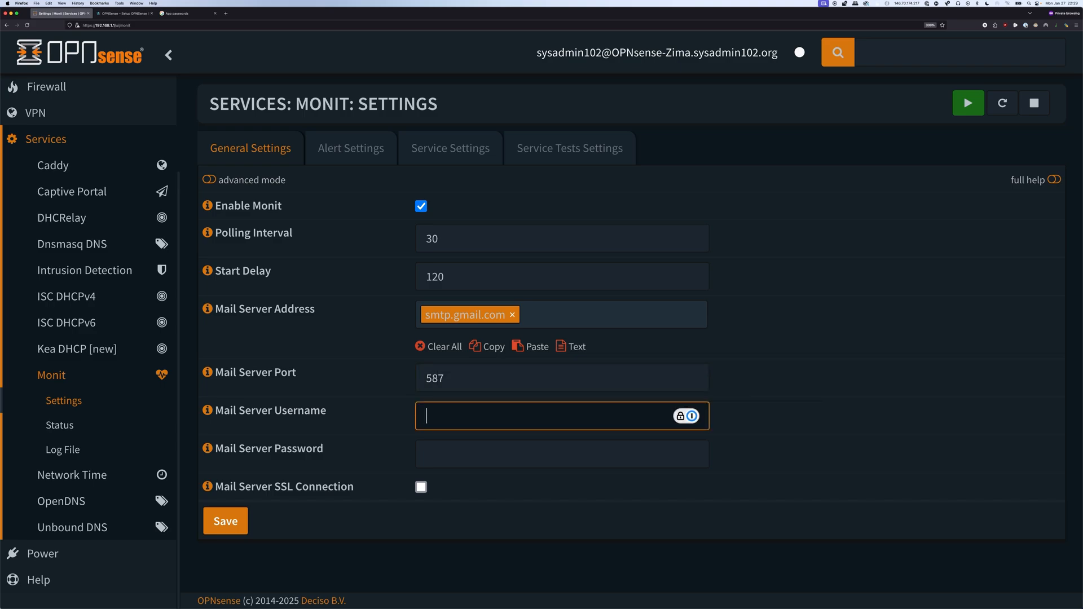
type("your-email")
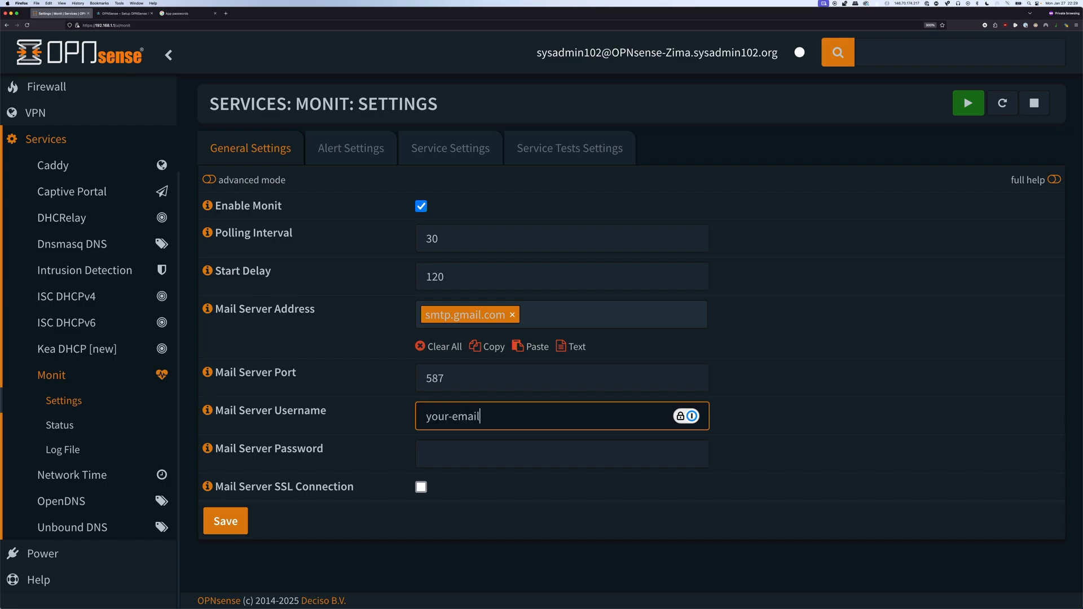
type("@gmail.com")
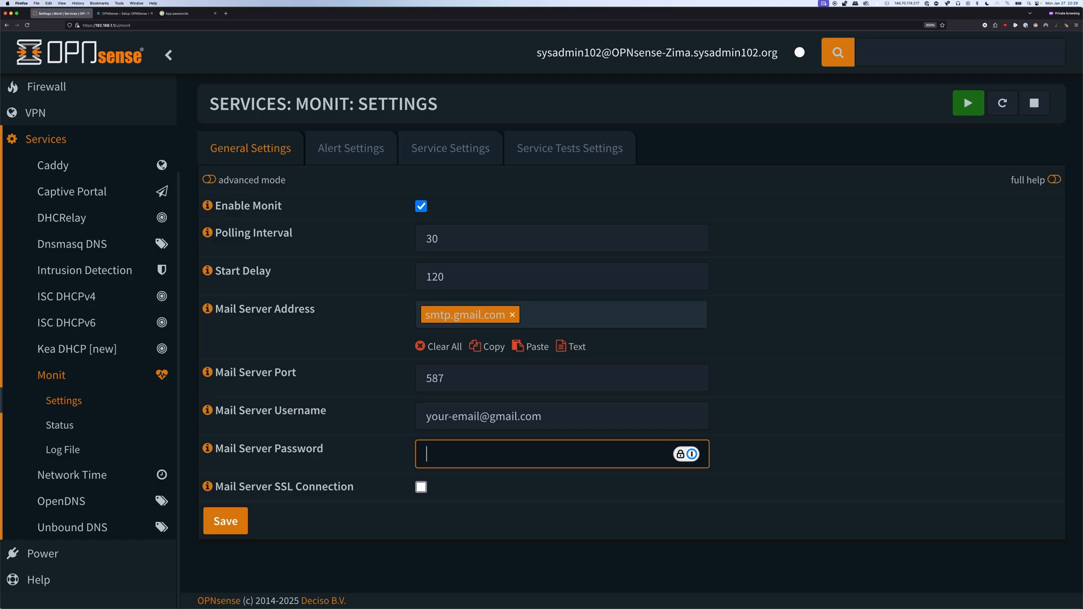
mouse_move(522, 587)
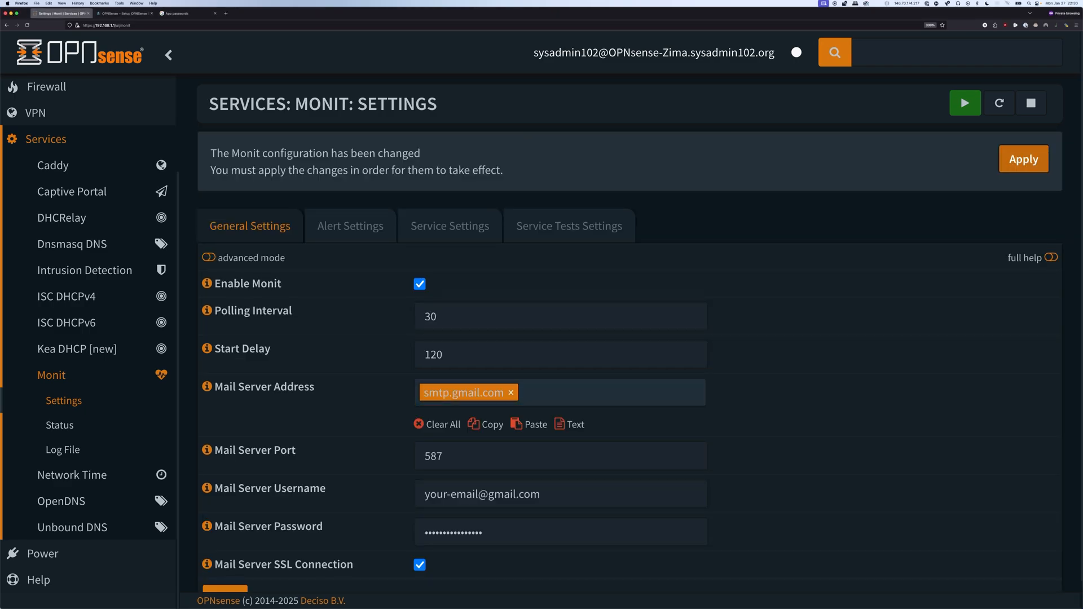
left_click(1023, 159)
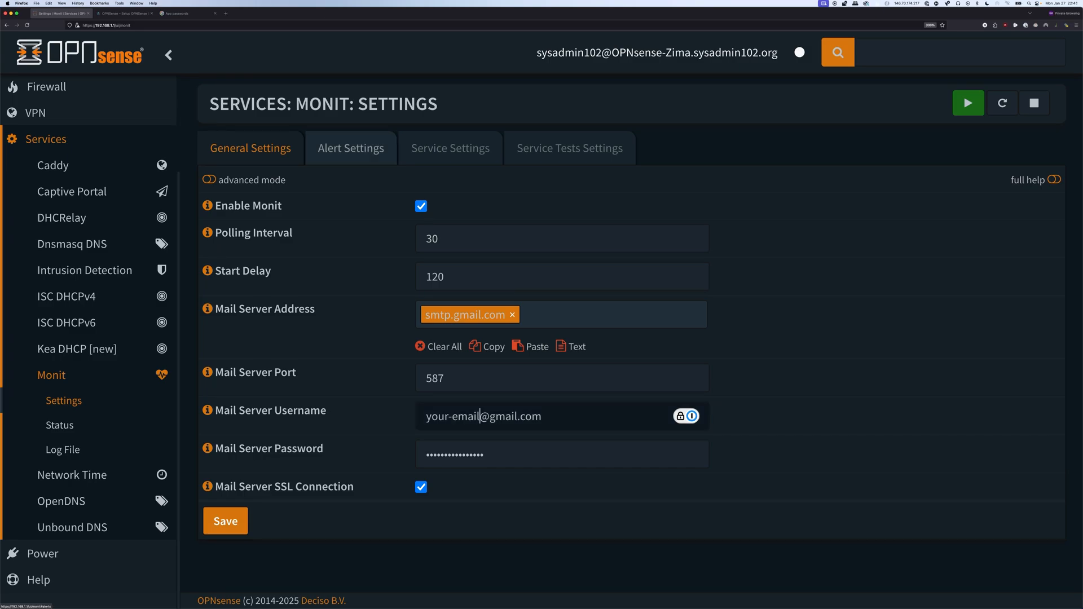
left_click(350, 148)
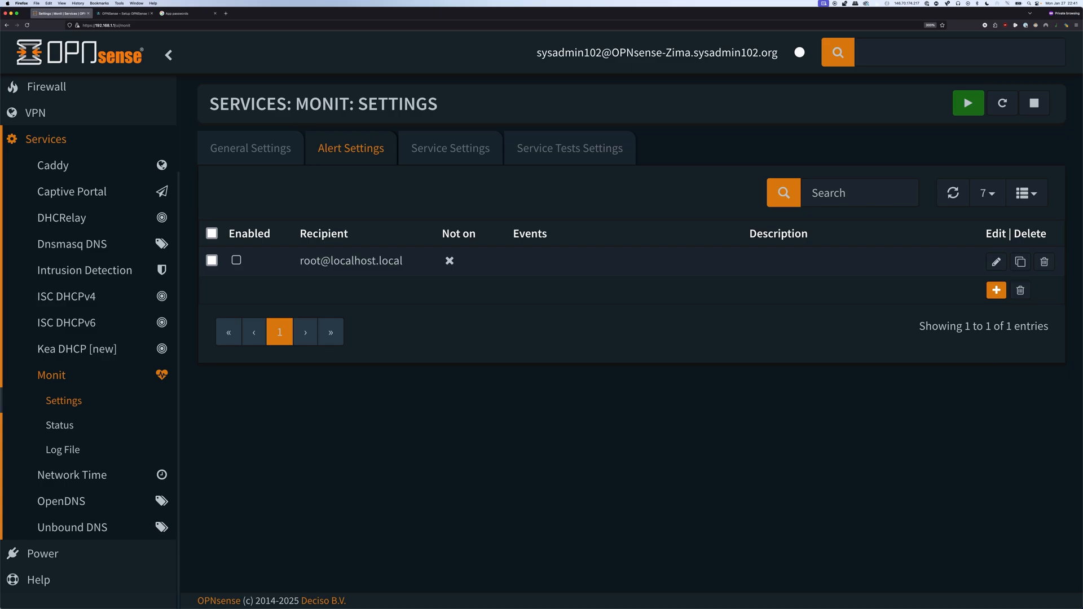
left_click(995, 261)
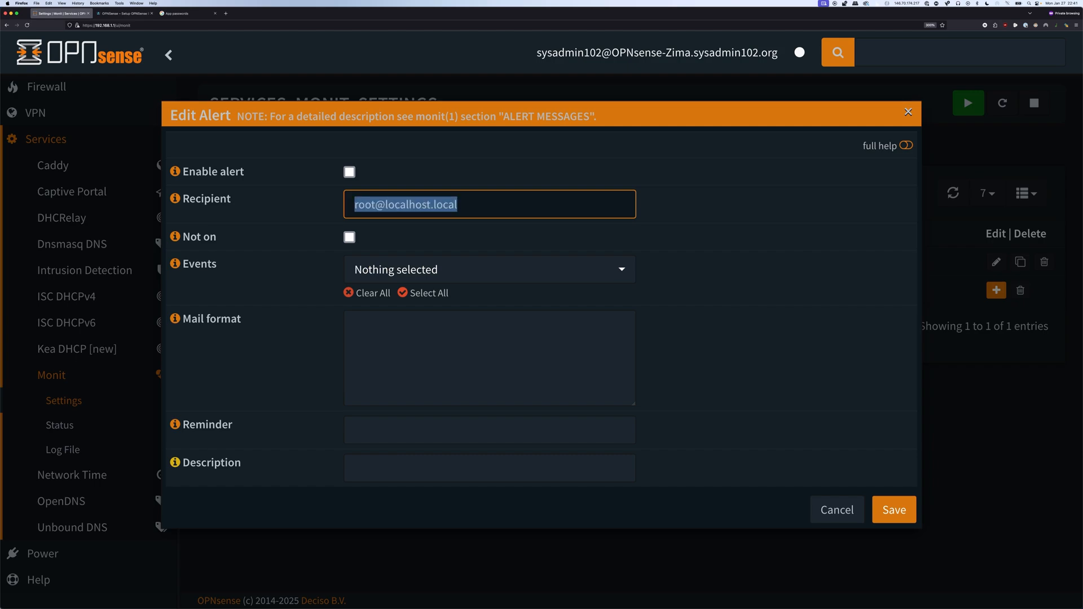
type("your-email")
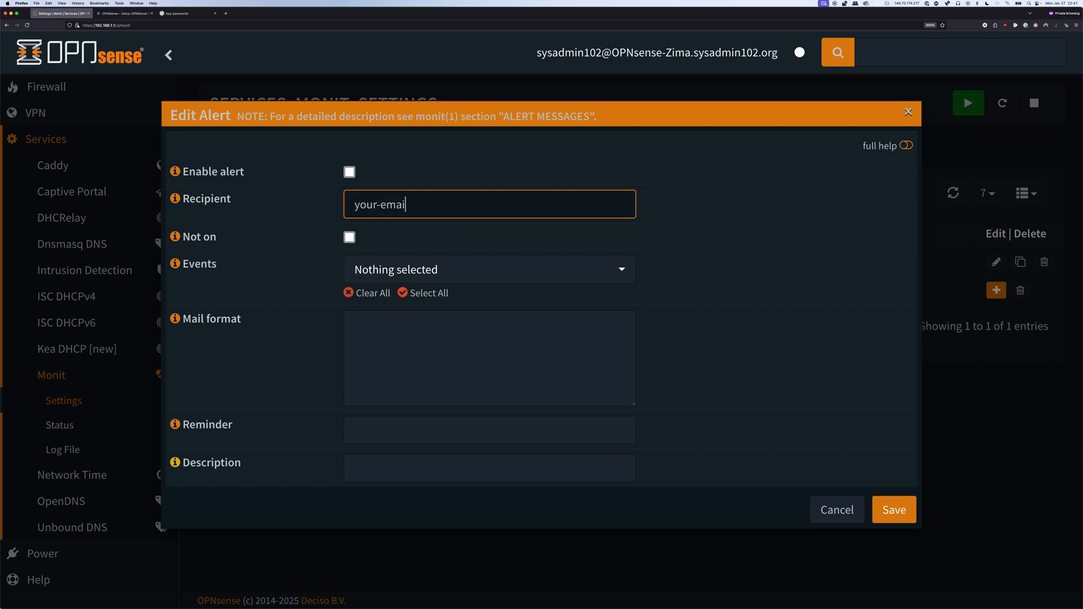
type("@gmail")
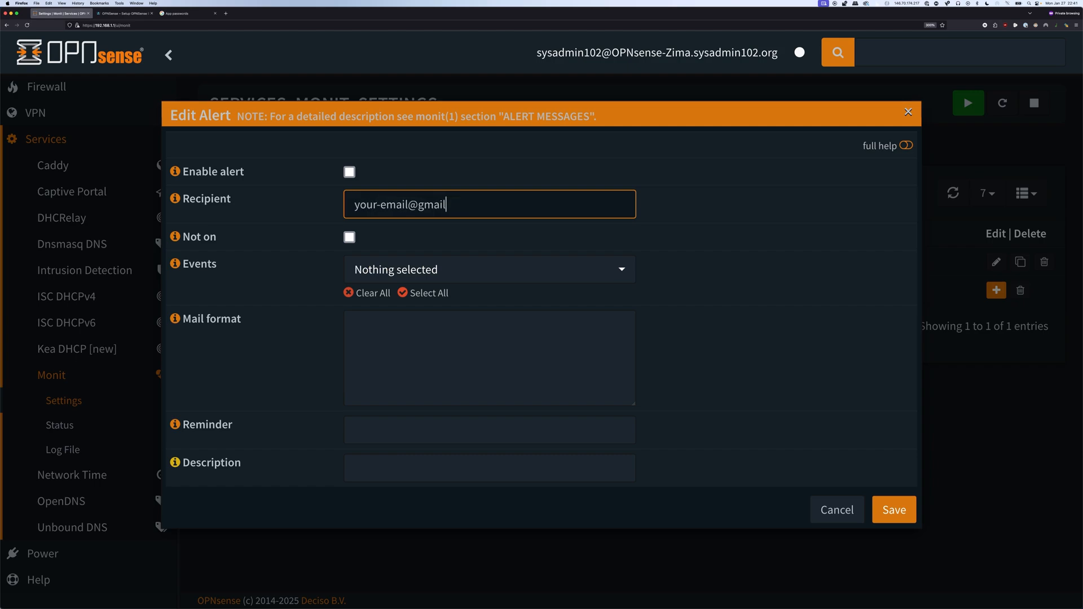
type(".com")
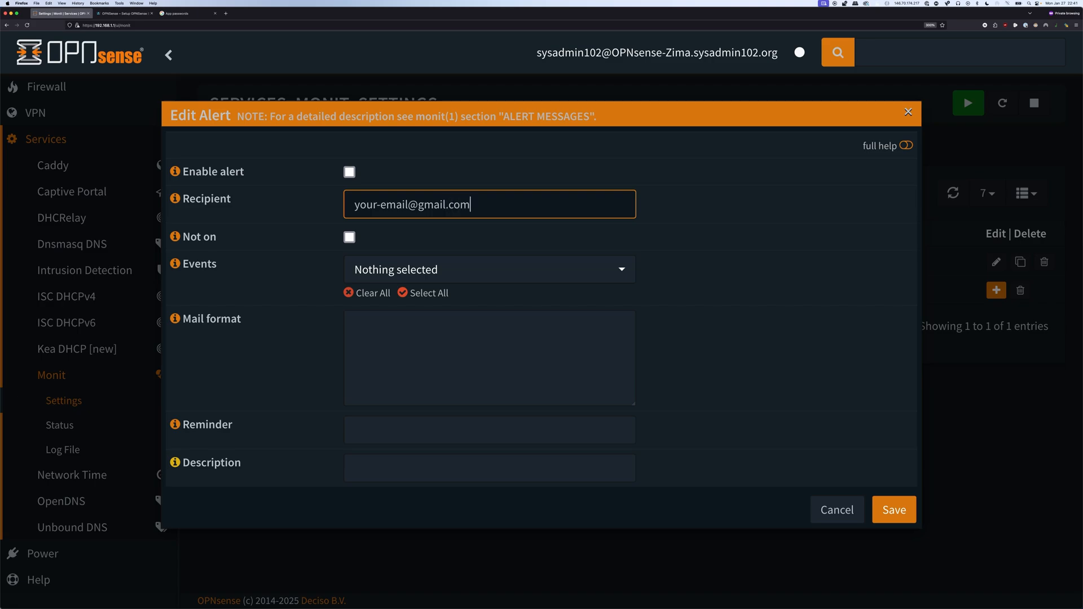
left_click(348, 172)
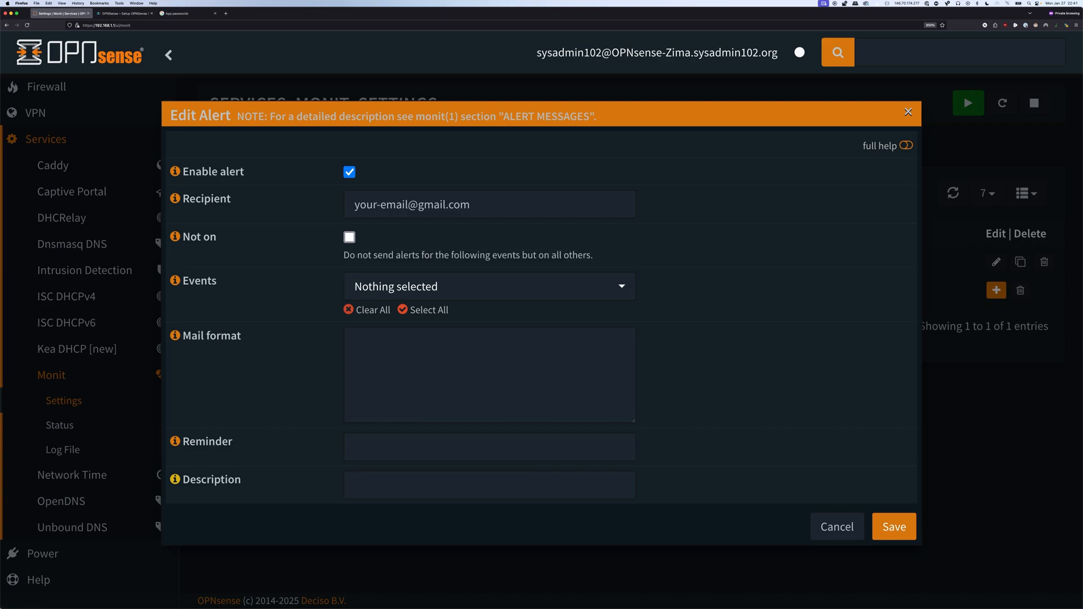
- Try the event-exclusion option, then clear it and select the Monit instance changed event
left_click(488, 286)
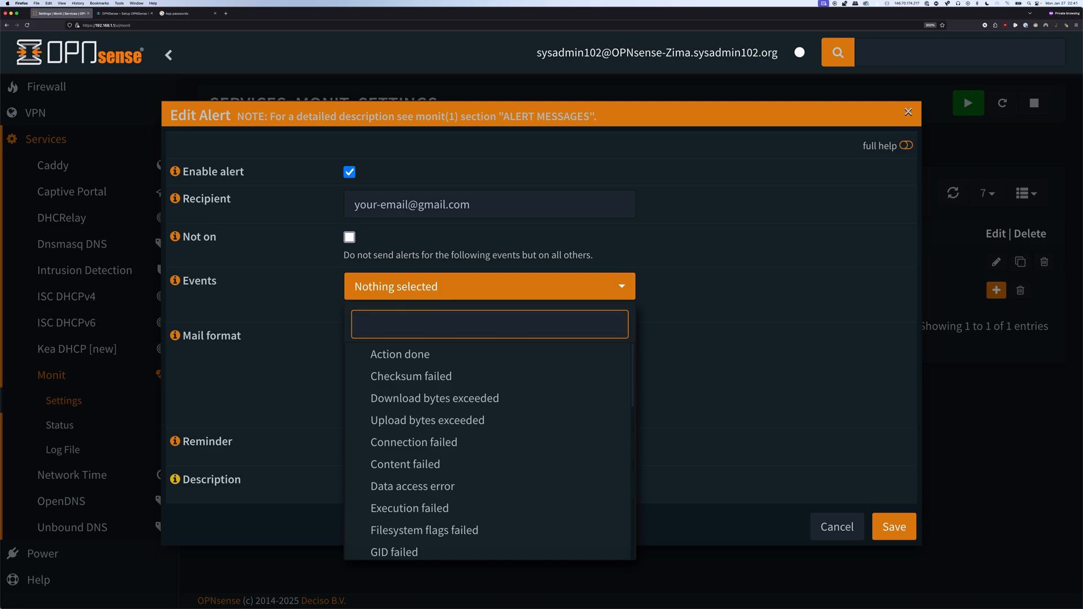
left_click(348, 237)
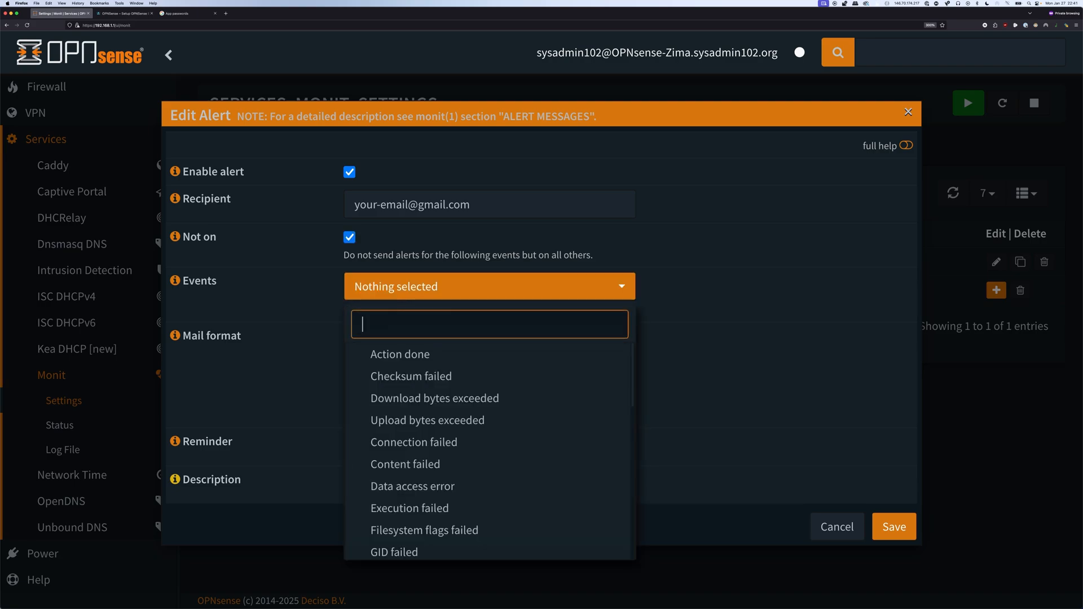
mouse_move(399, 353)
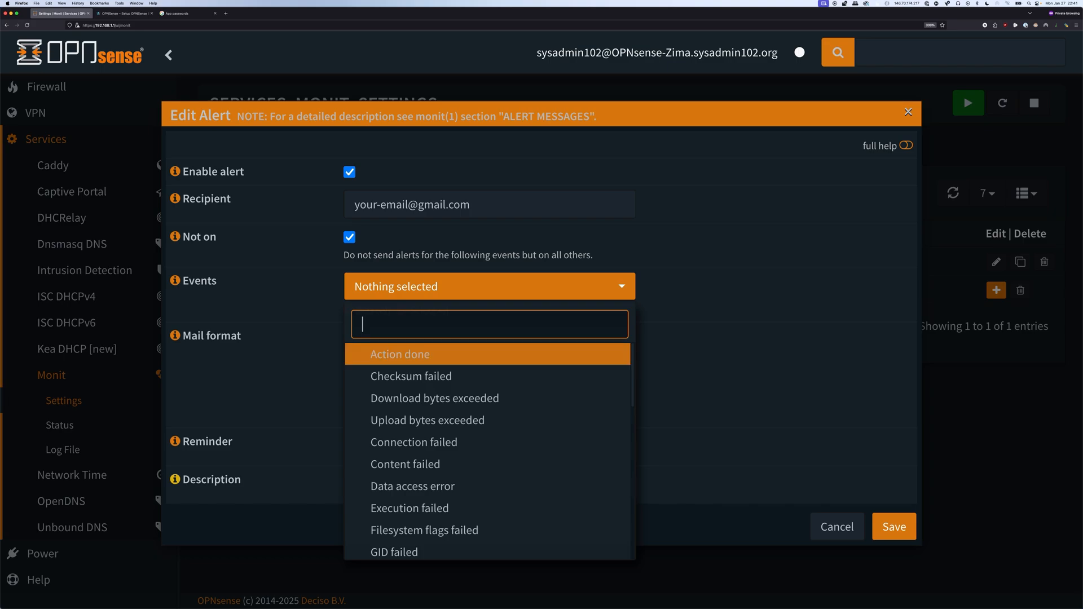
left_click(399, 353)
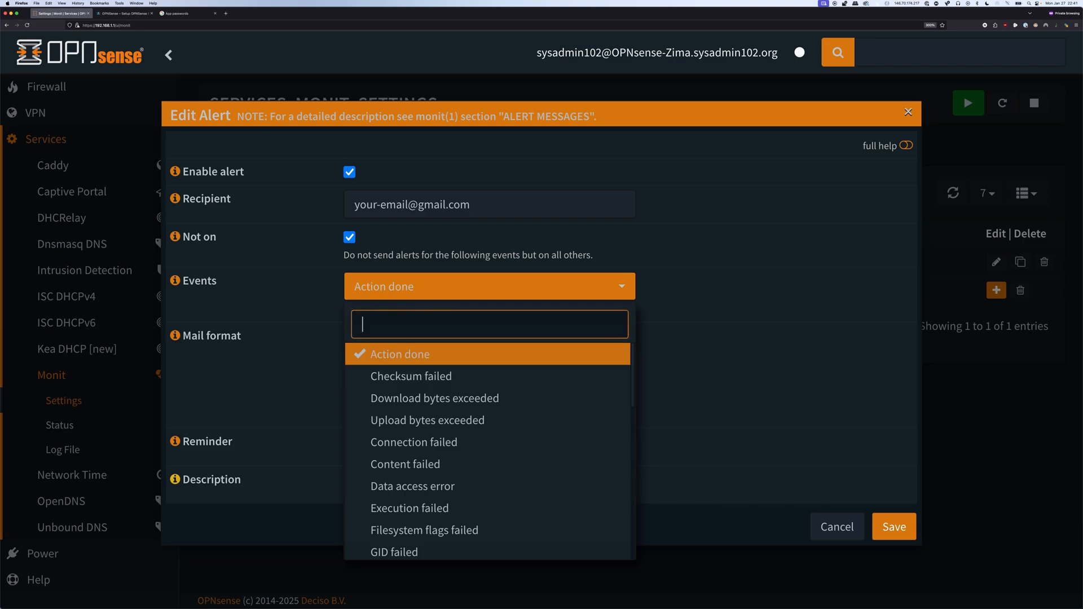
mouse_move(412, 485)
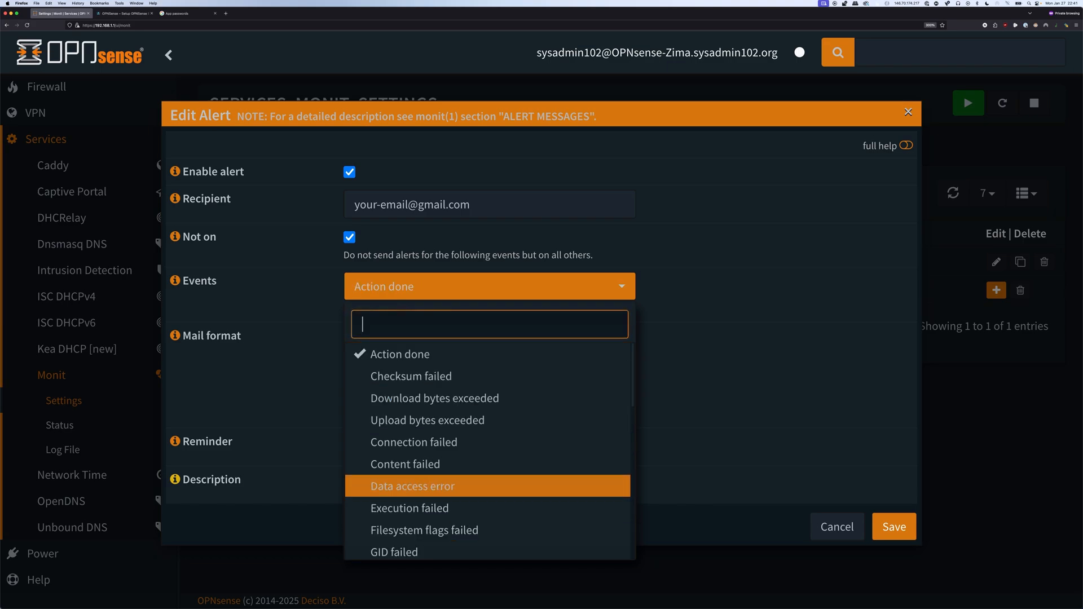
mouse_move(405, 464)
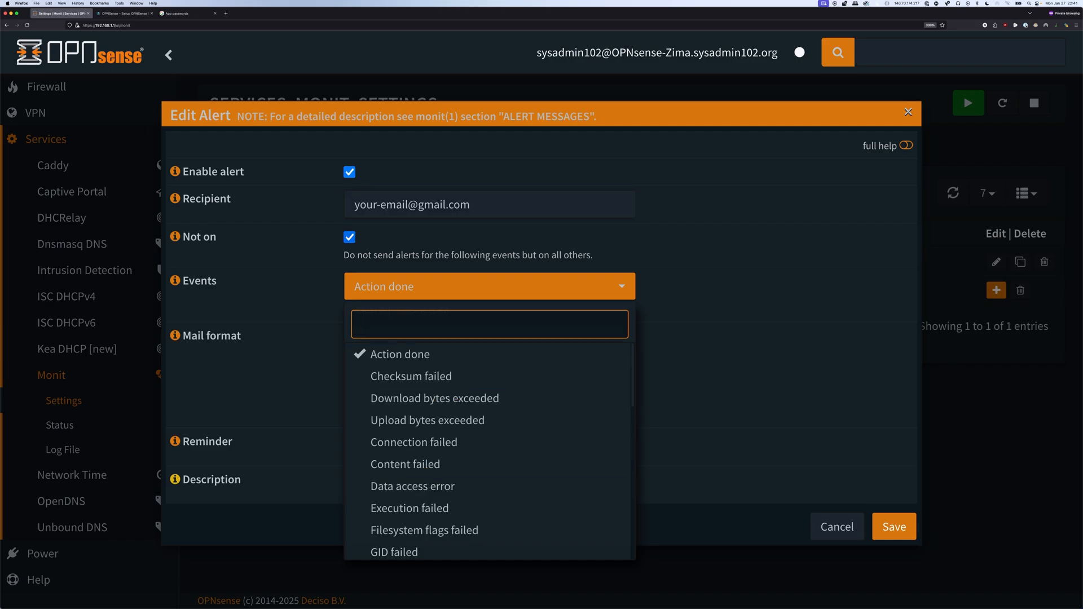
left_click(349, 237)
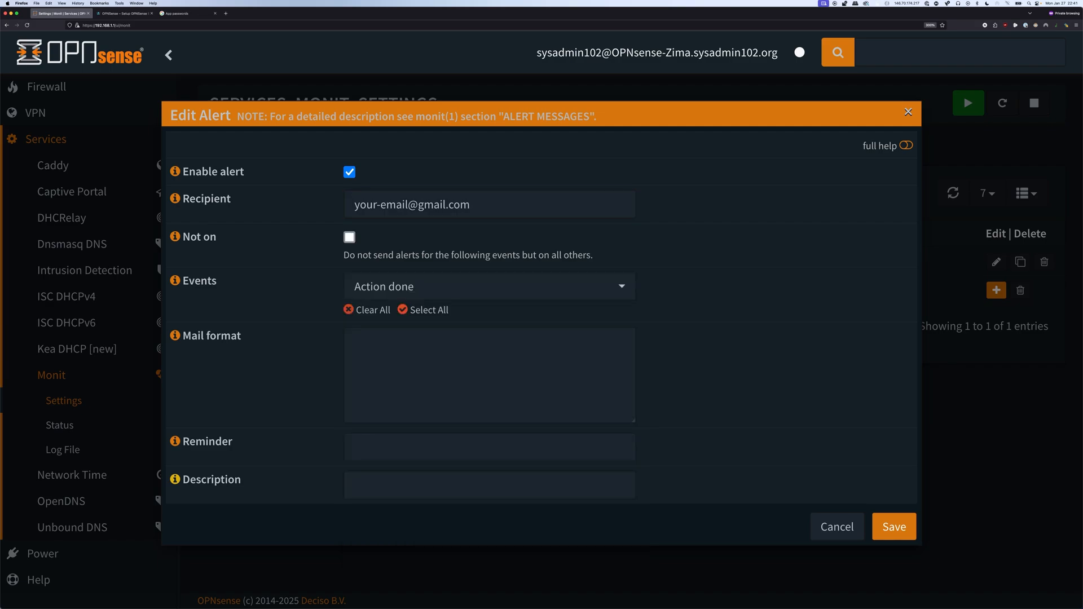
left_click(487, 286)
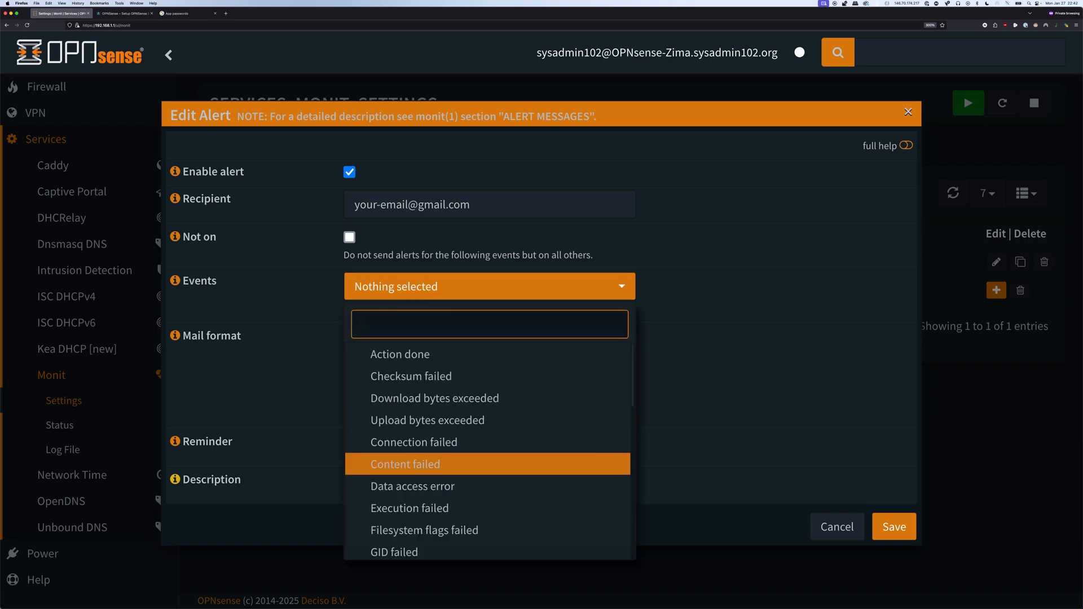
mouse_move(413, 442)
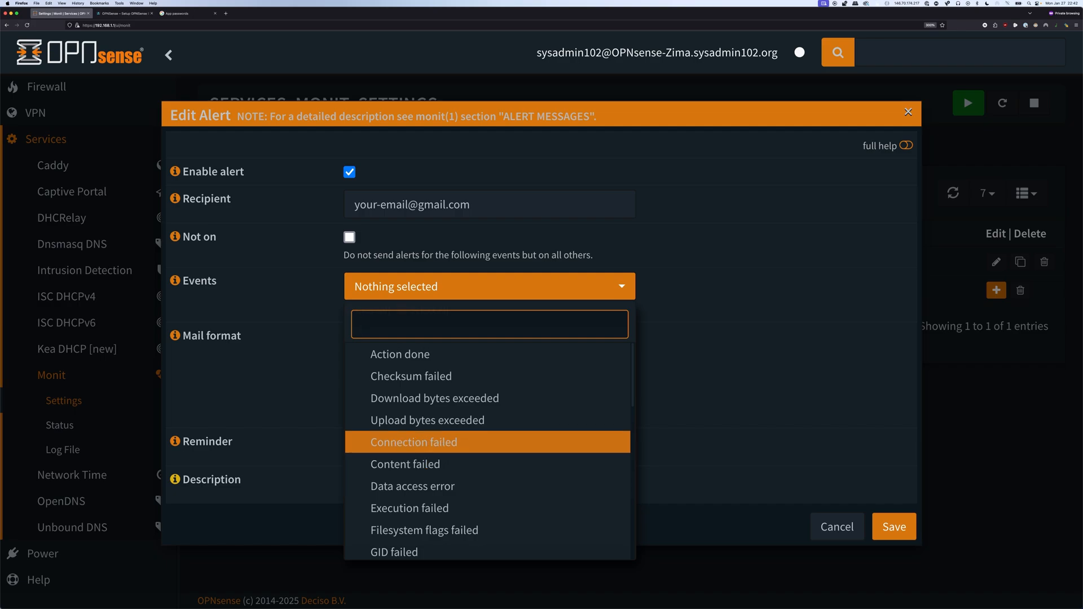
mouse_move(412, 485)
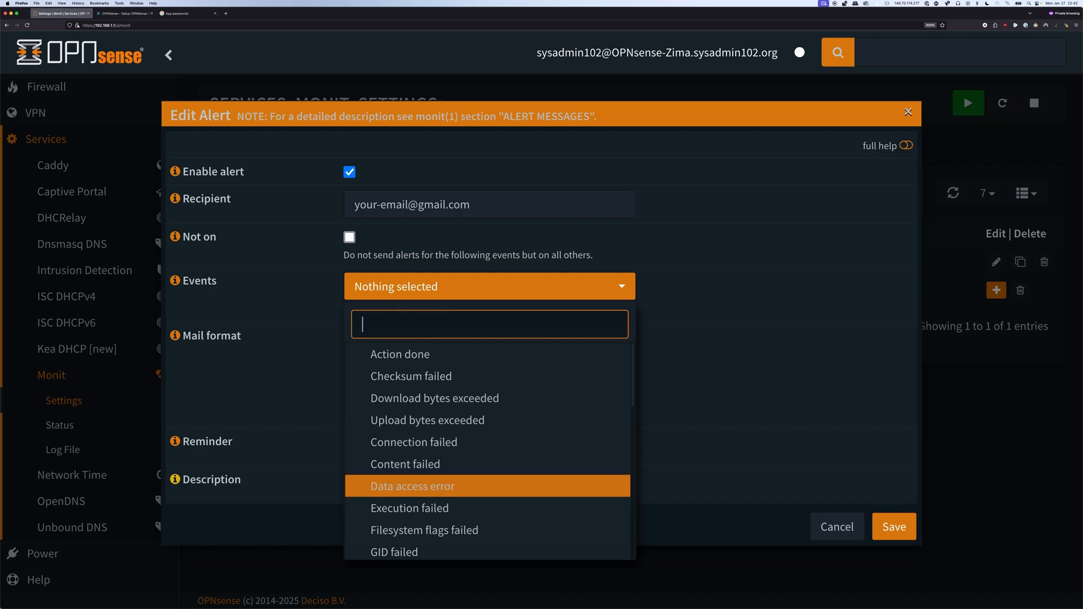
scroll("down", 3)
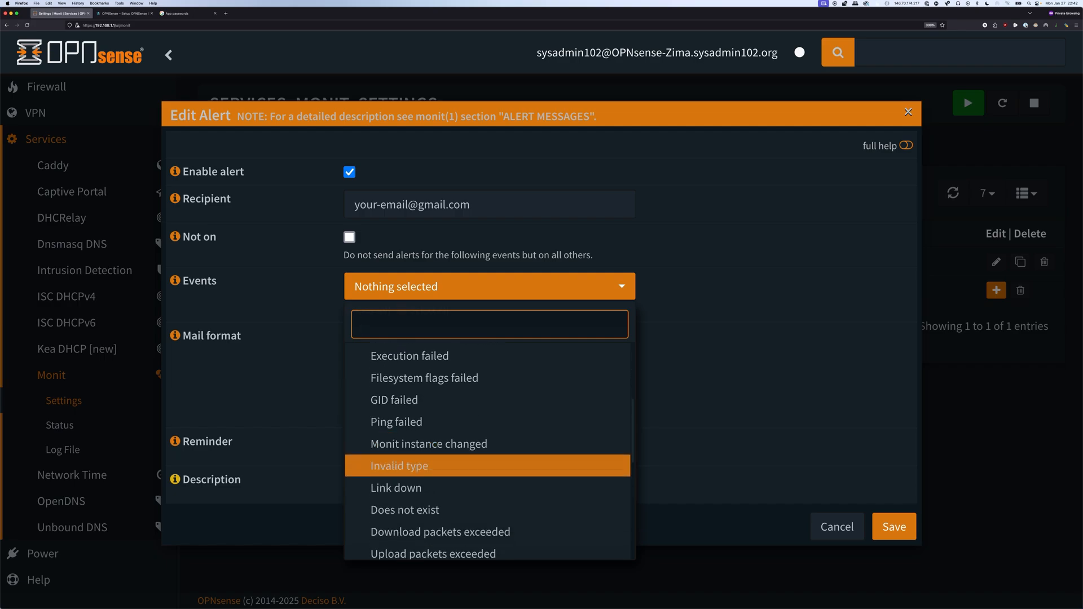
mouse_move(429, 443)
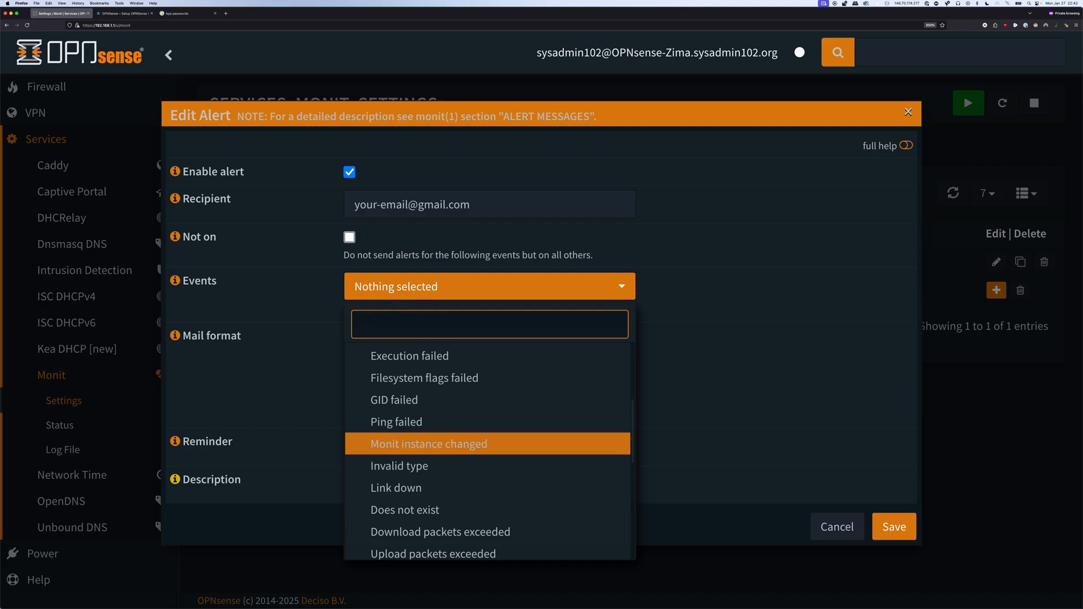
left_click(428, 444)
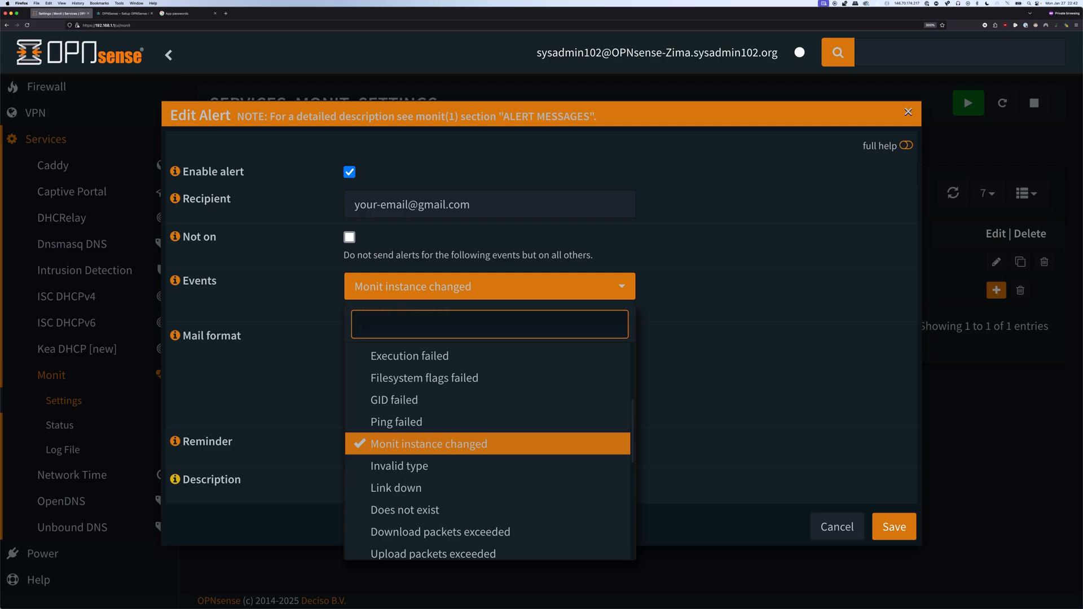
mouse_move(399, 466)
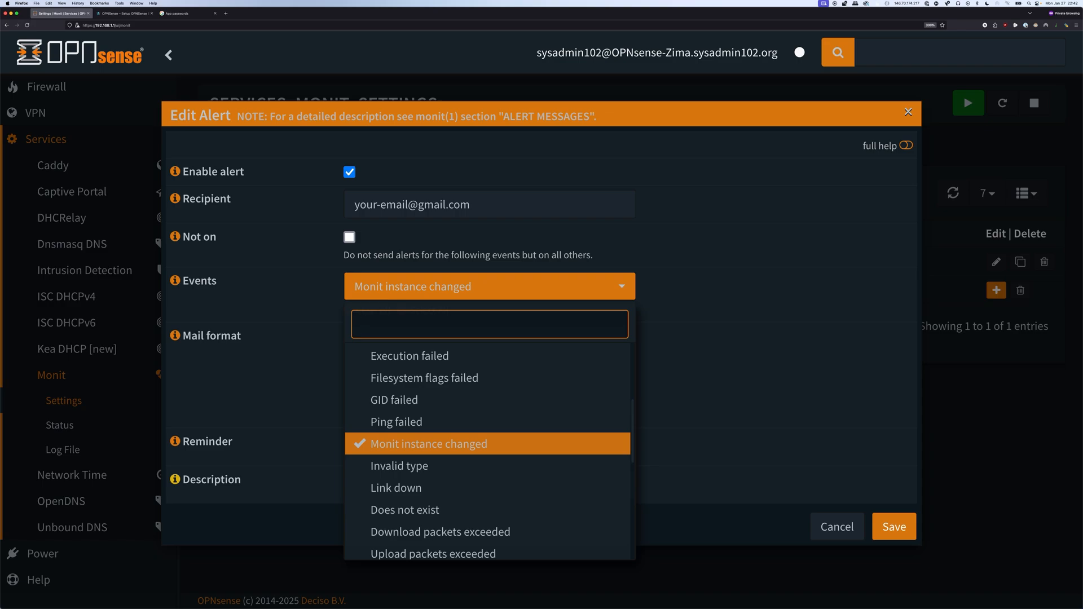
- Add the Connection failed, Content failed and Ping failed events to the alert
left_click(489, 324)
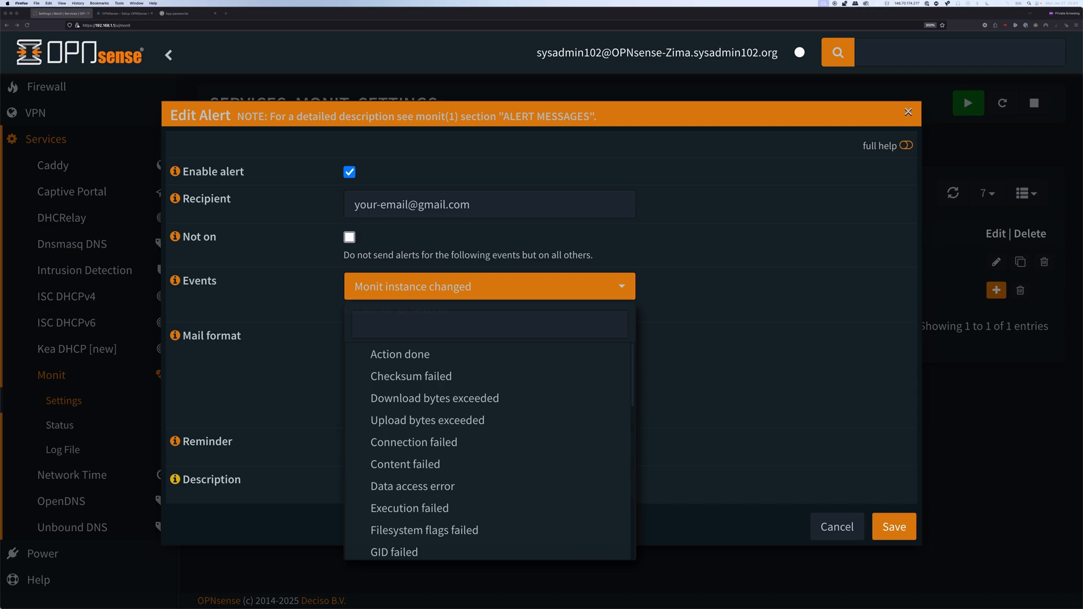
left_click(413, 442)
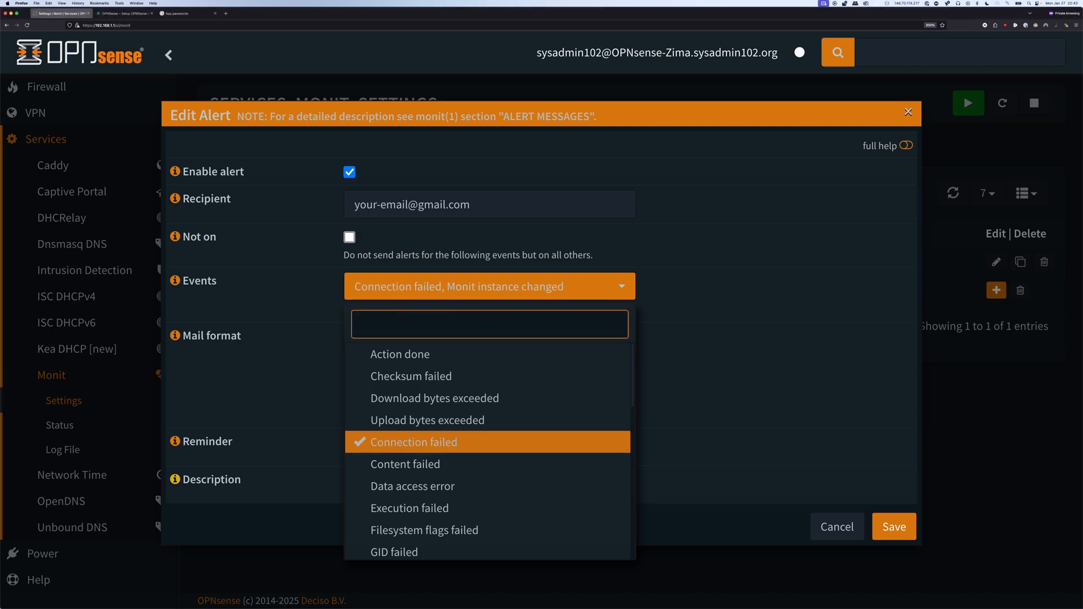
mouse_move(405, 463)
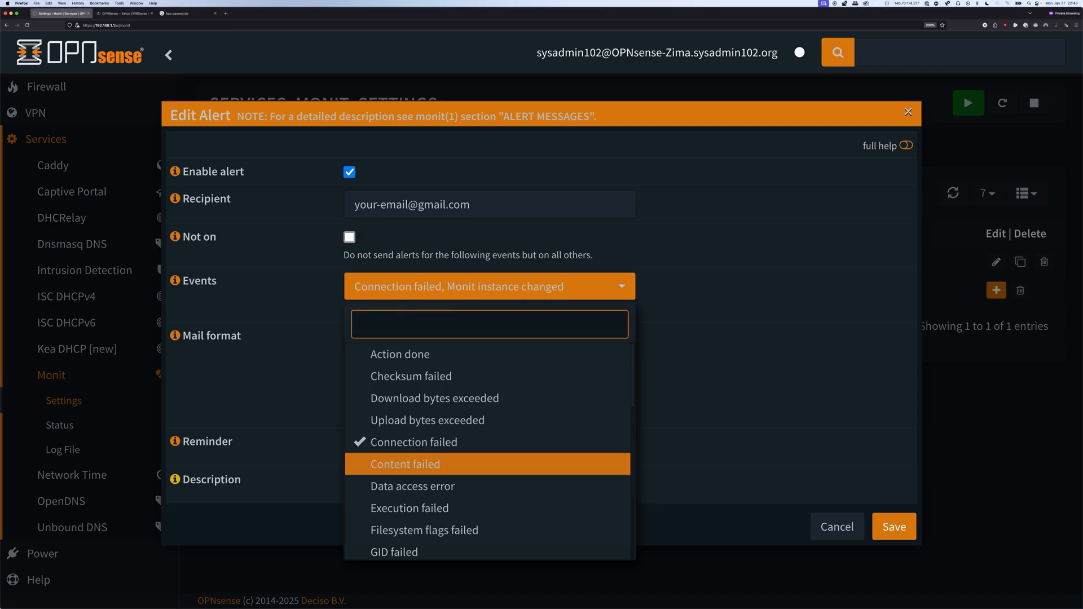
left_click(405, 463)
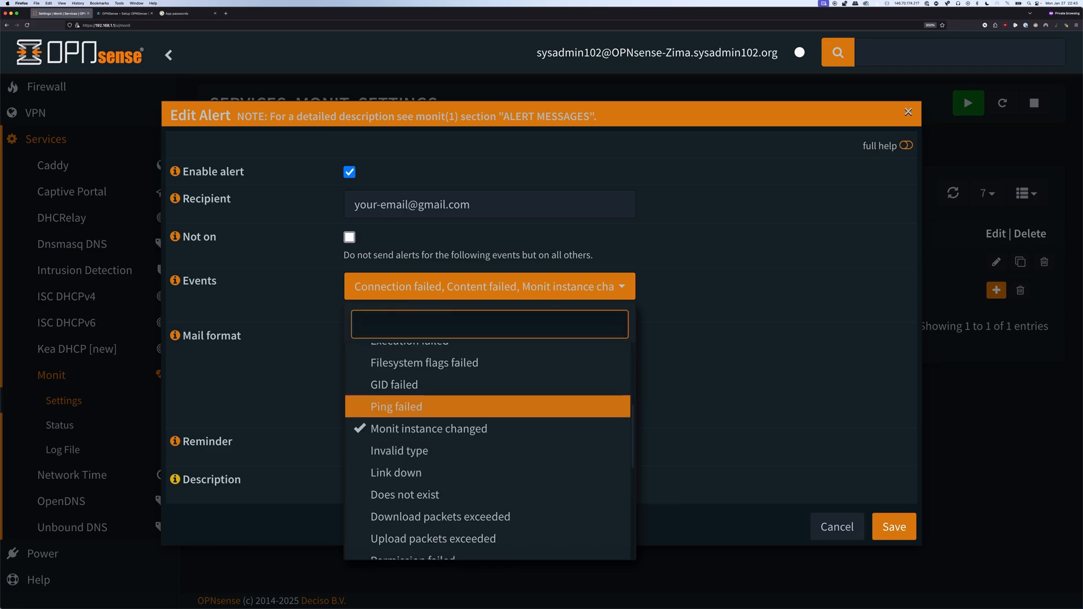
left_click(396, 406)
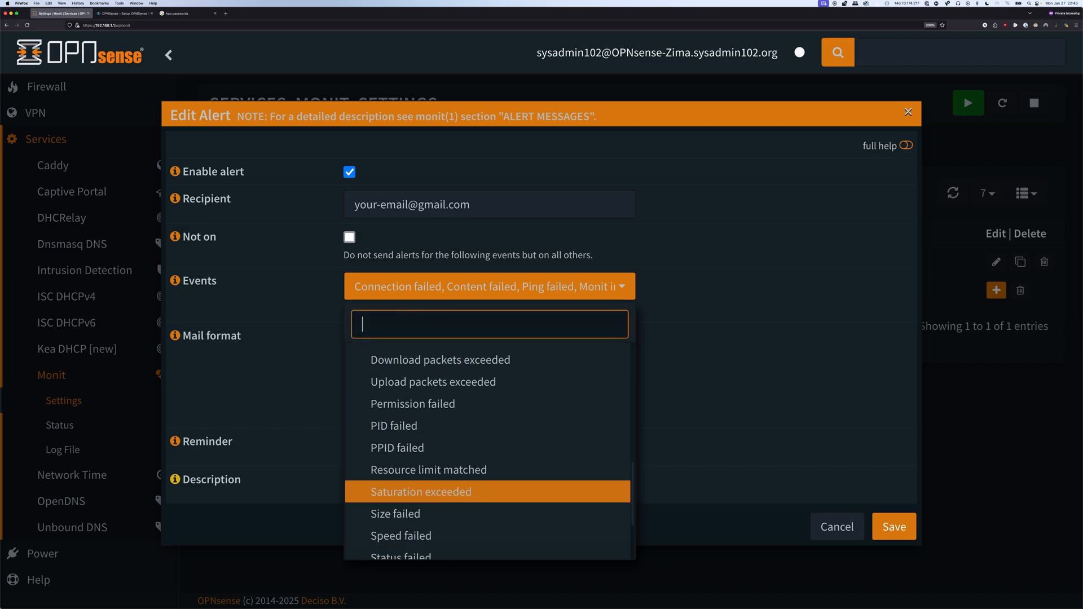
scroll("down", 3)
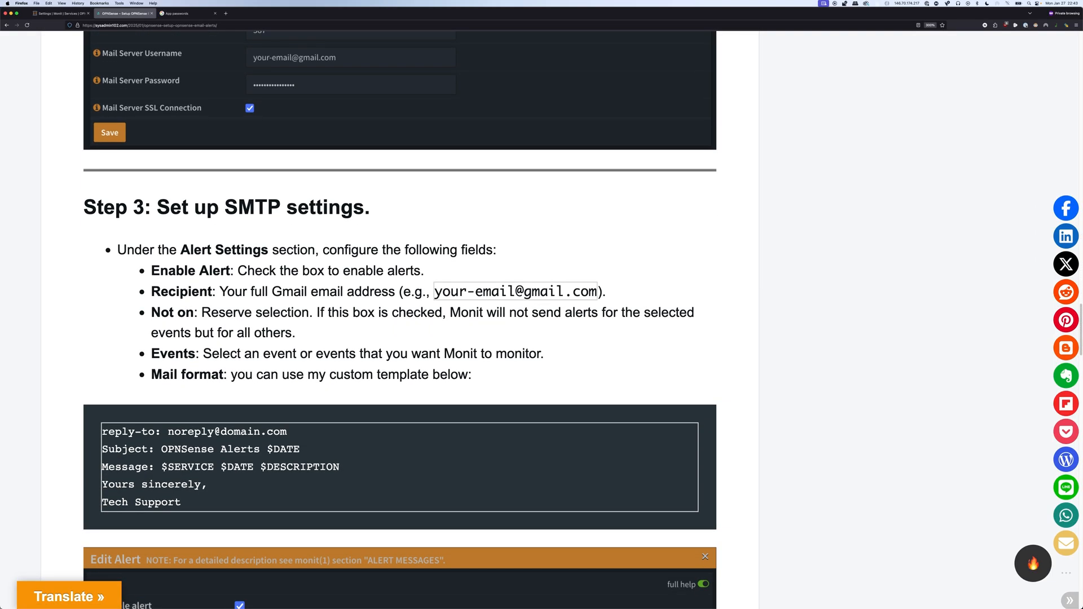
left_click_drag(101, 432, 180, 502)
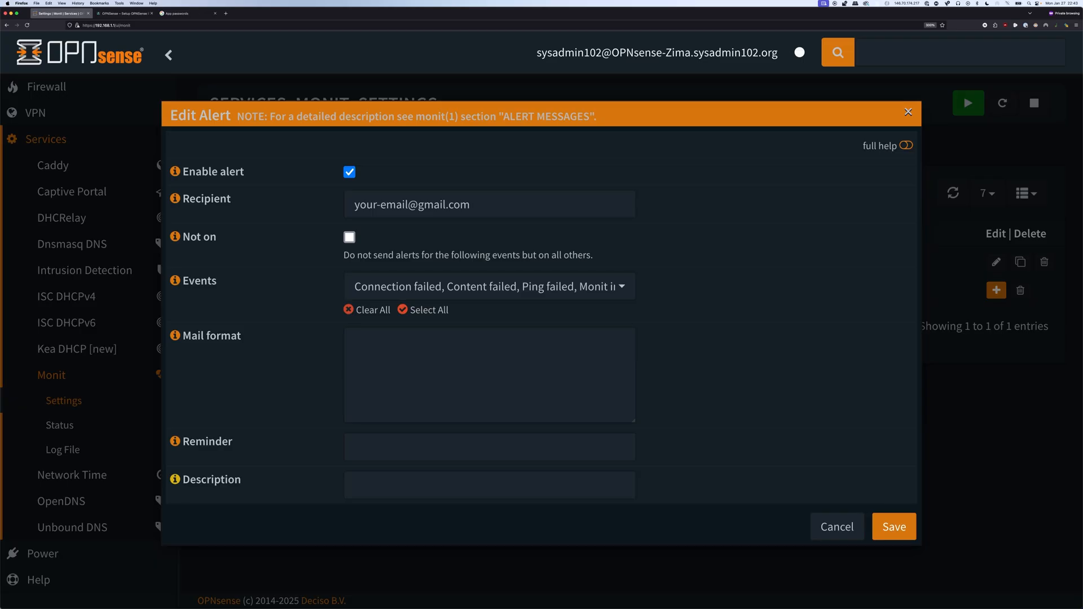
type("reply-to: noreply@domain.com")
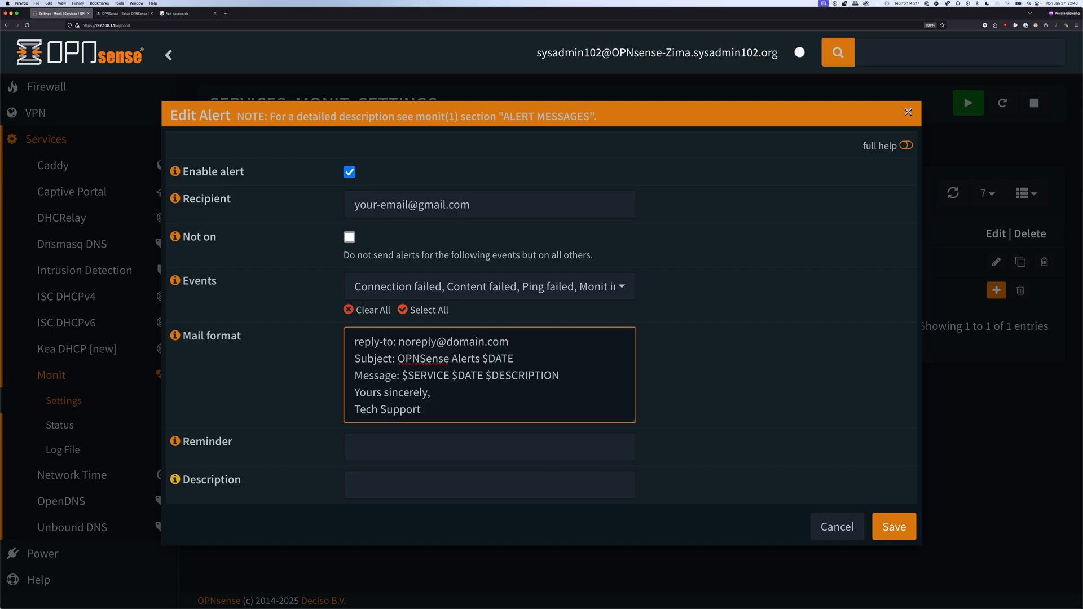
left_click(420, 409)
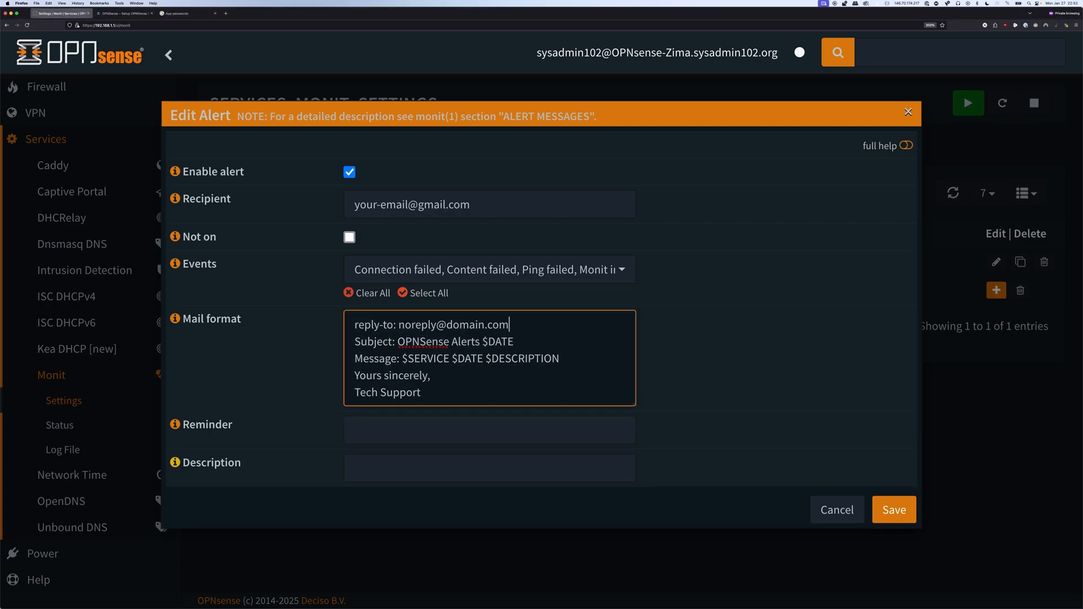
double_click(464, 325)
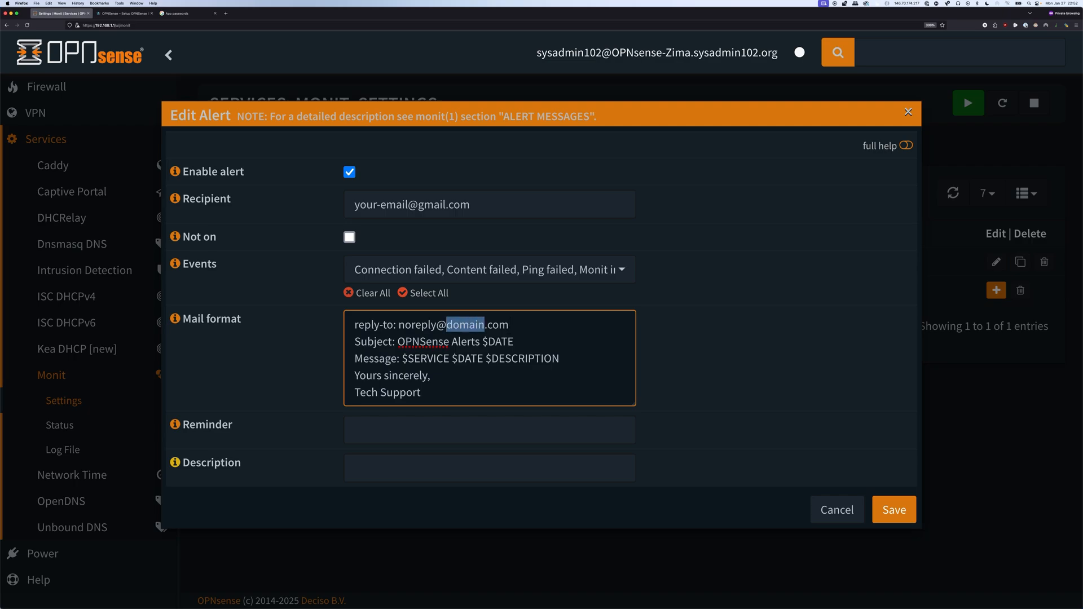
type("sysadmin")
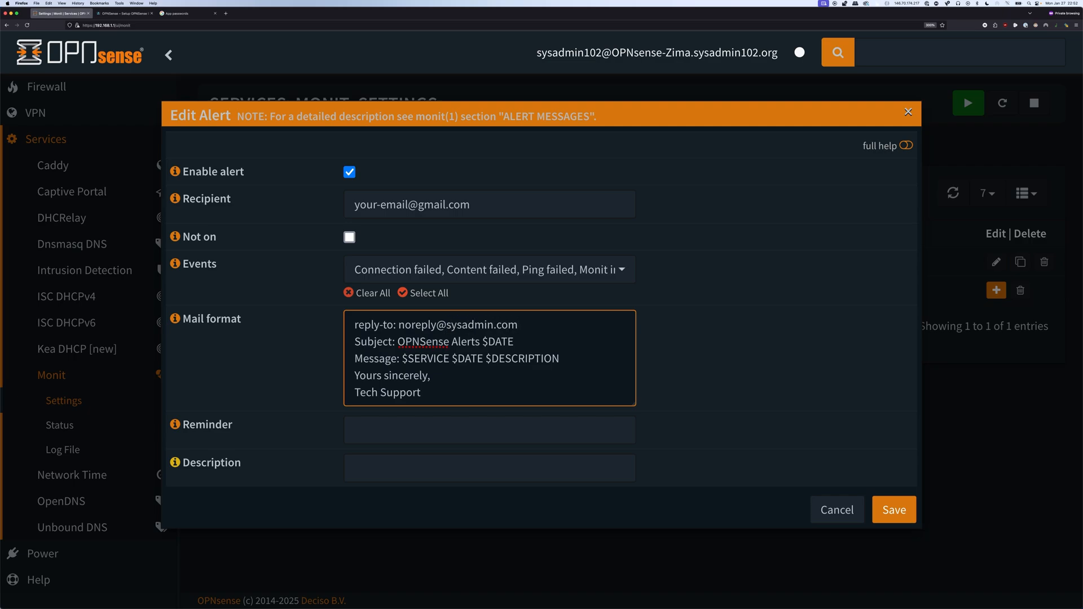
left_click(493, 324)
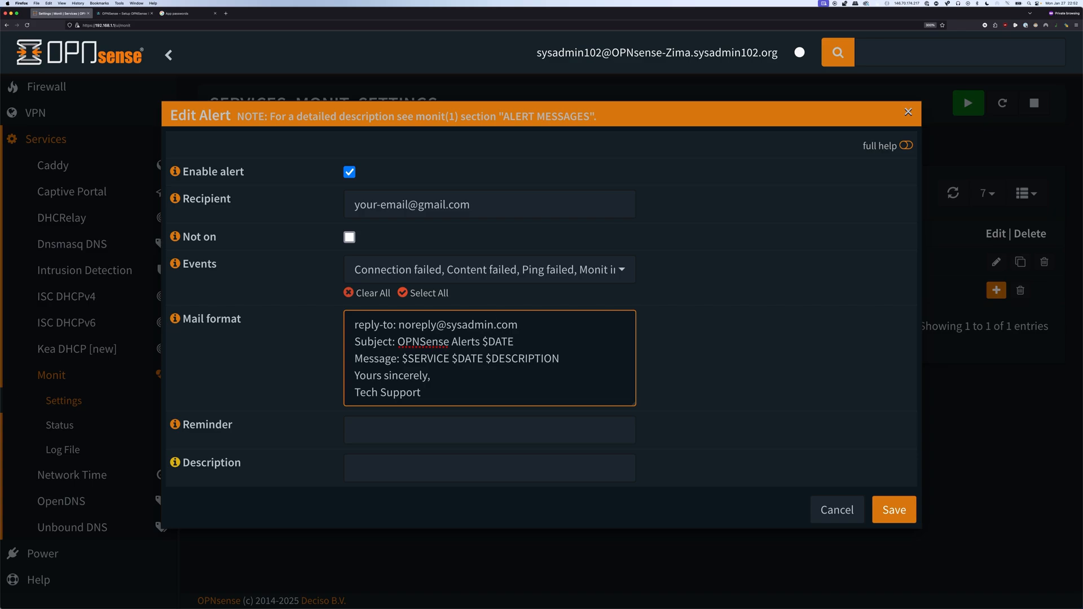
left_click(489, 430)
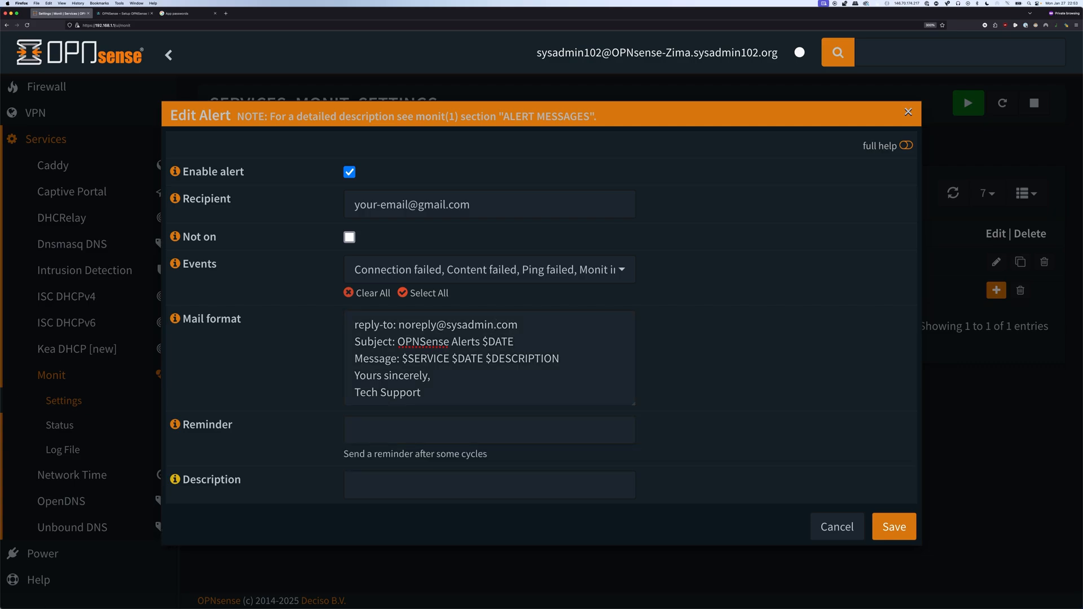
- Set the alert reminder to 10 cycles, leaving the description empty
left_click(488, 430)
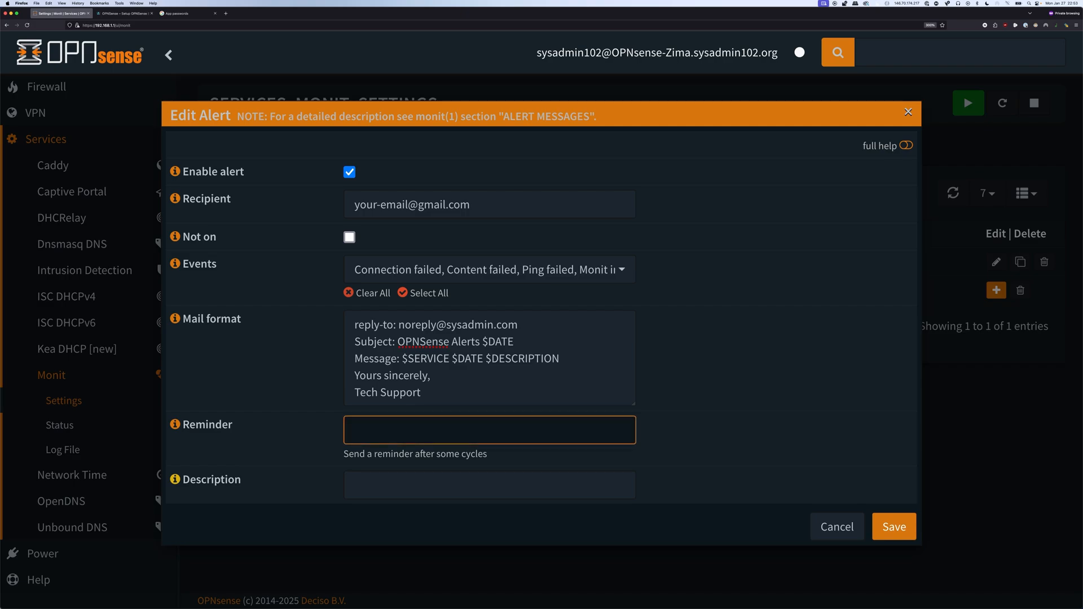
type("10")
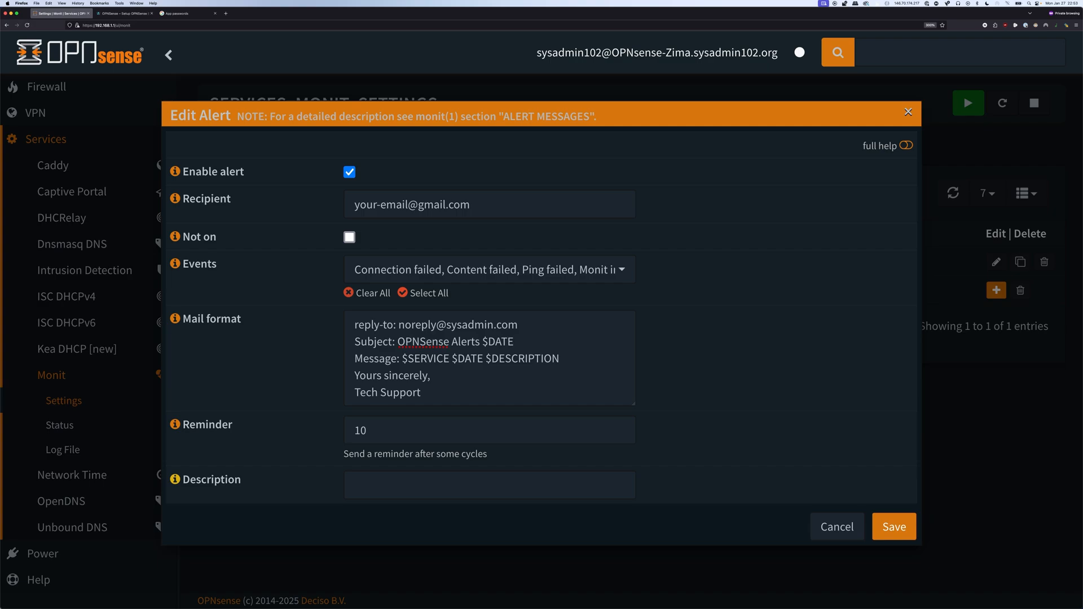
left_click(489, 484)
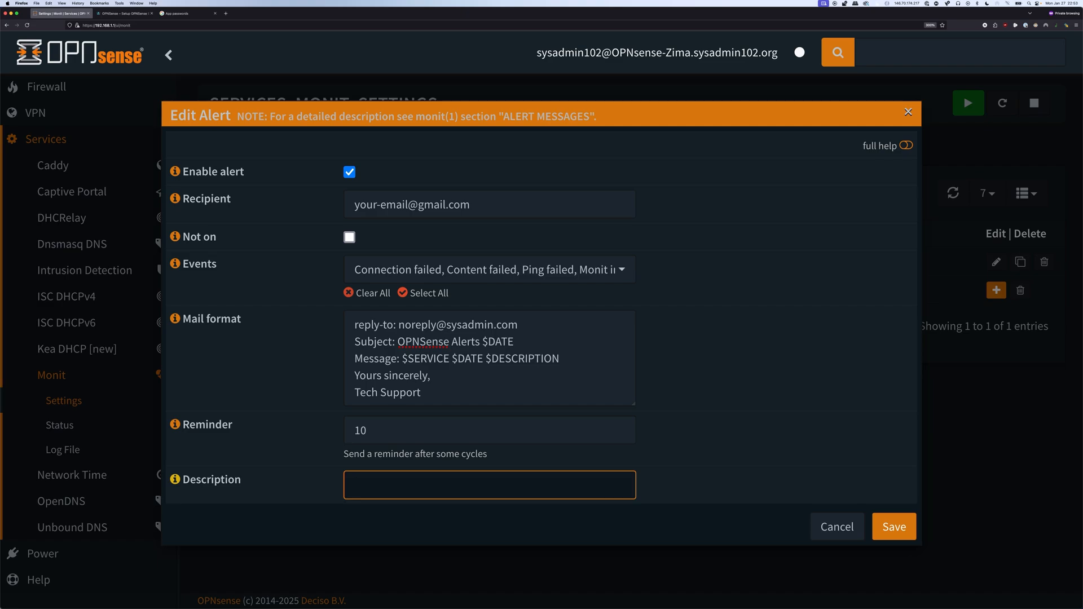
left_click(488, 484)
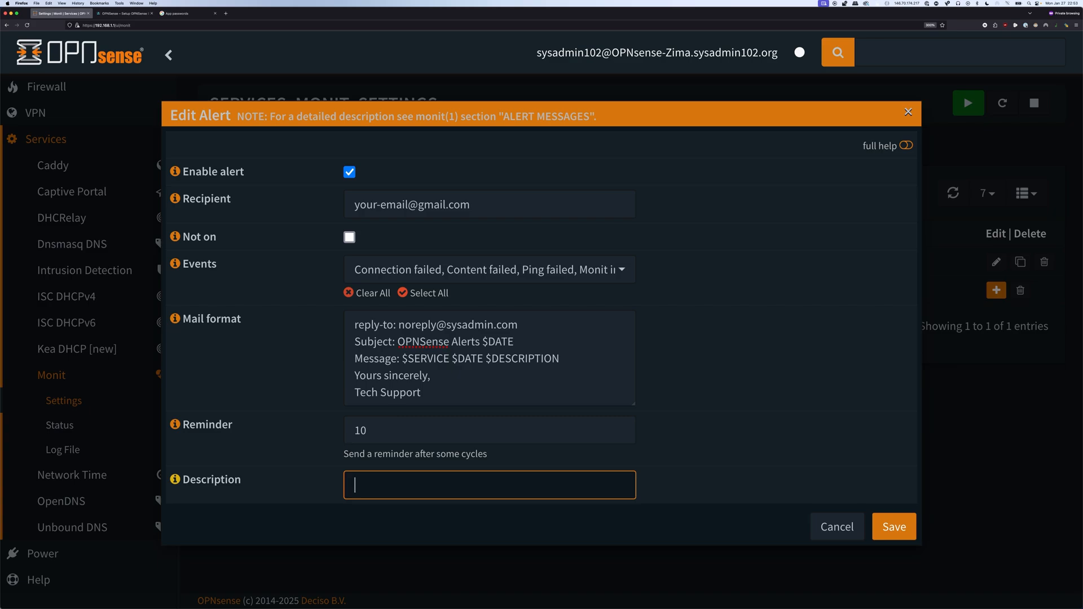
- Save the alert and apply the changed Monit configuration
left_click(894, 527)
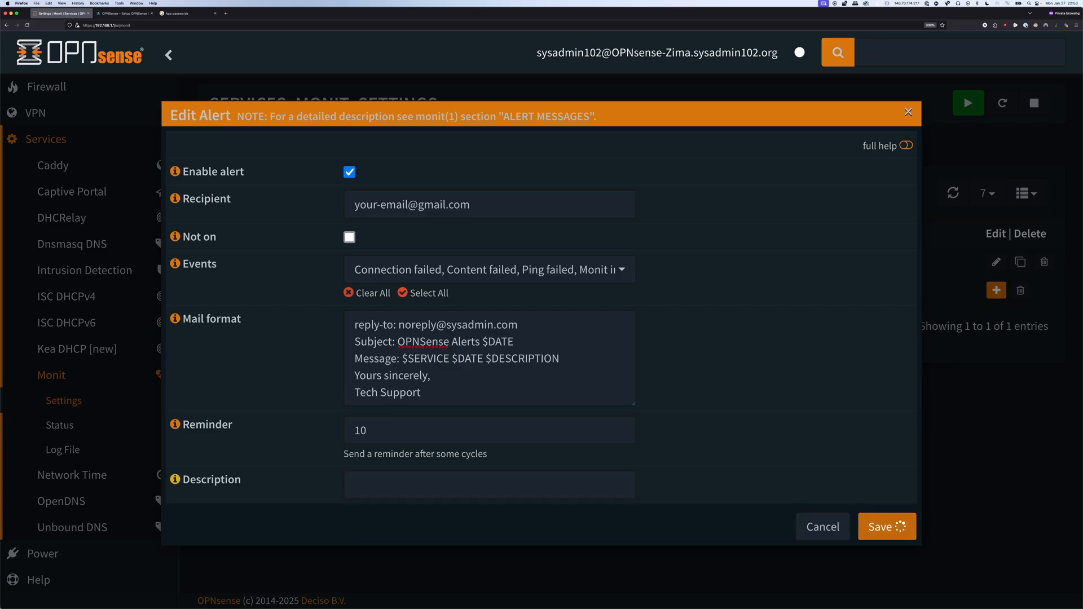
left_click(887, 527)
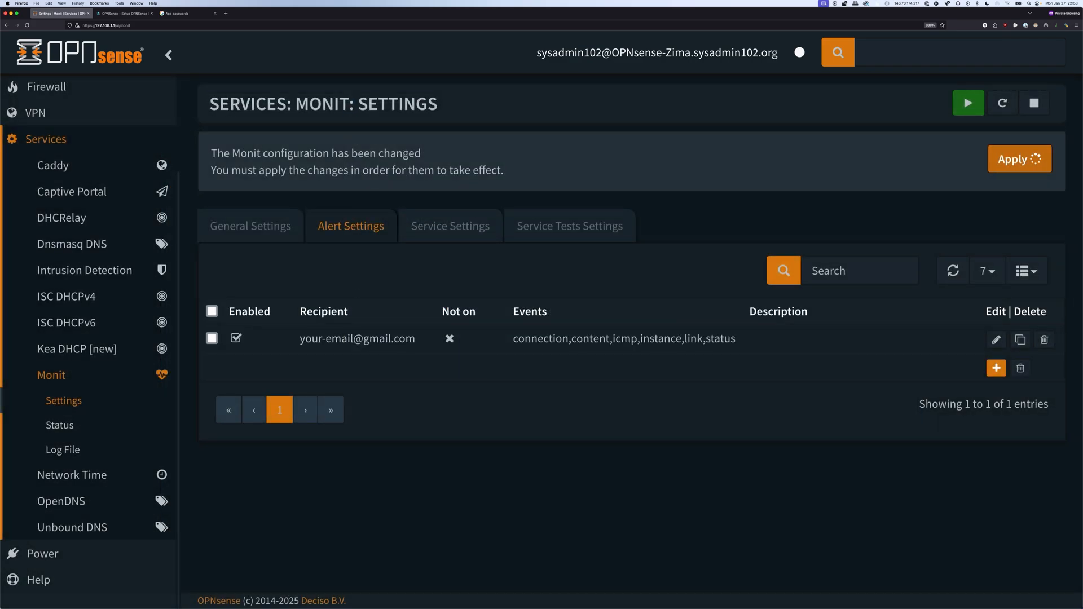
left_click(1019, 158)
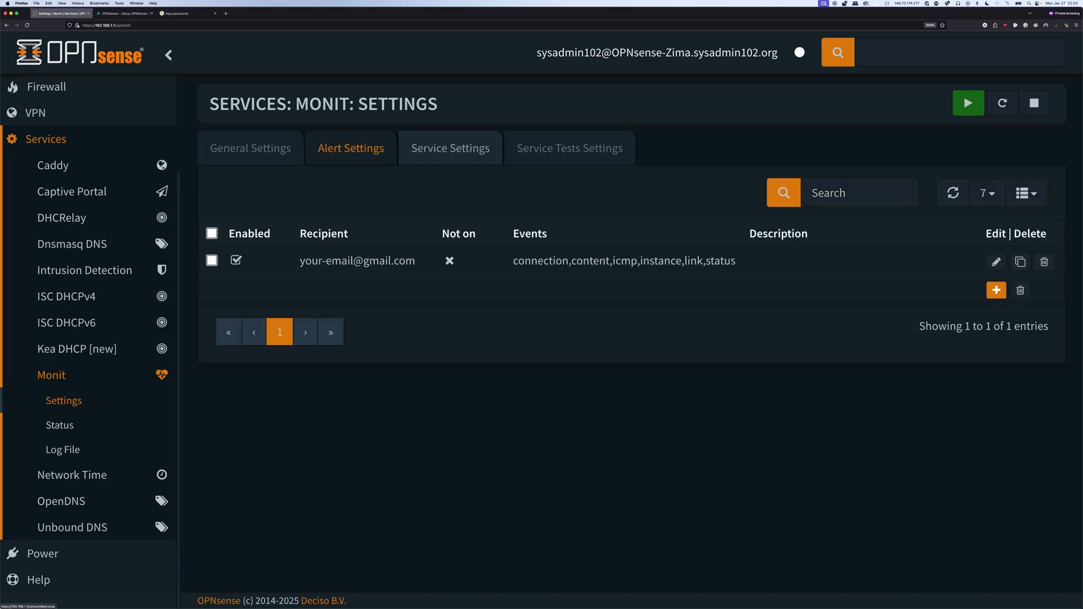
- Enable the gateway_alert check in Monit's Service Settings list
left_click(450, 148)
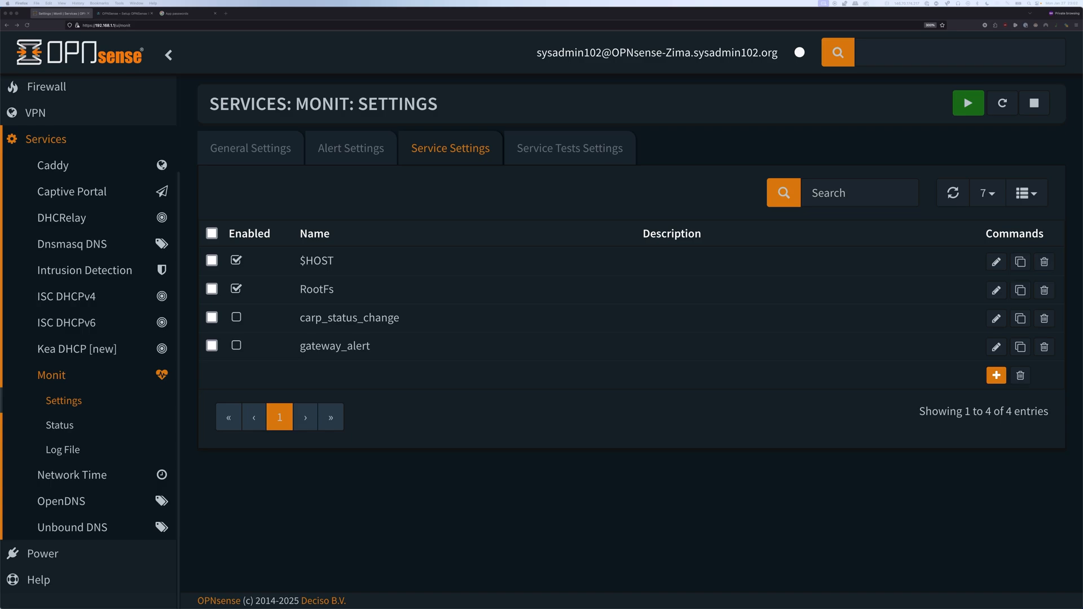
mouse_move(235, 318)
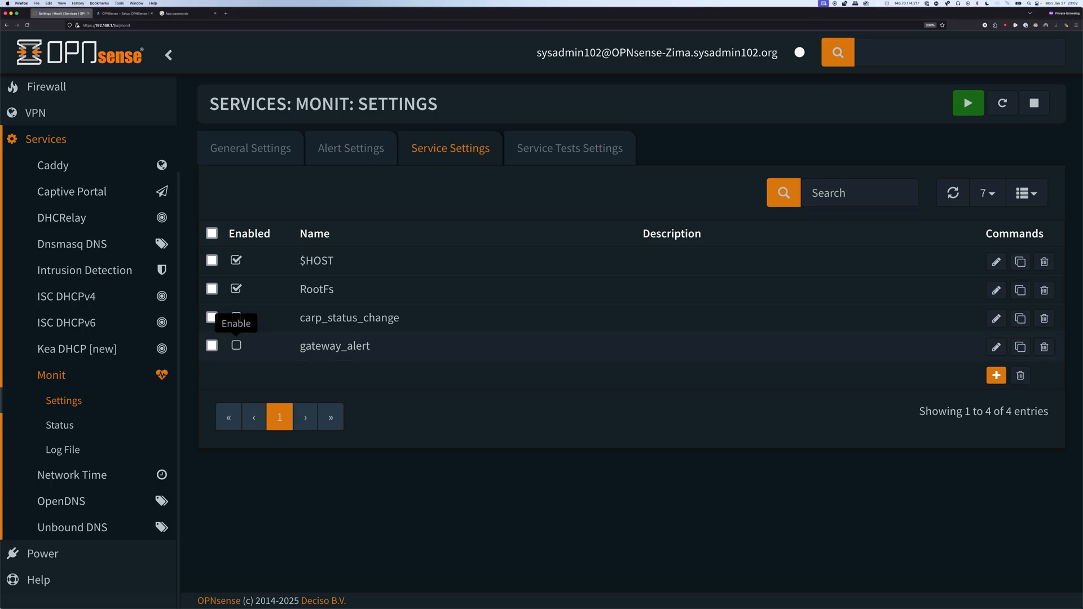
left_click(236, 345)
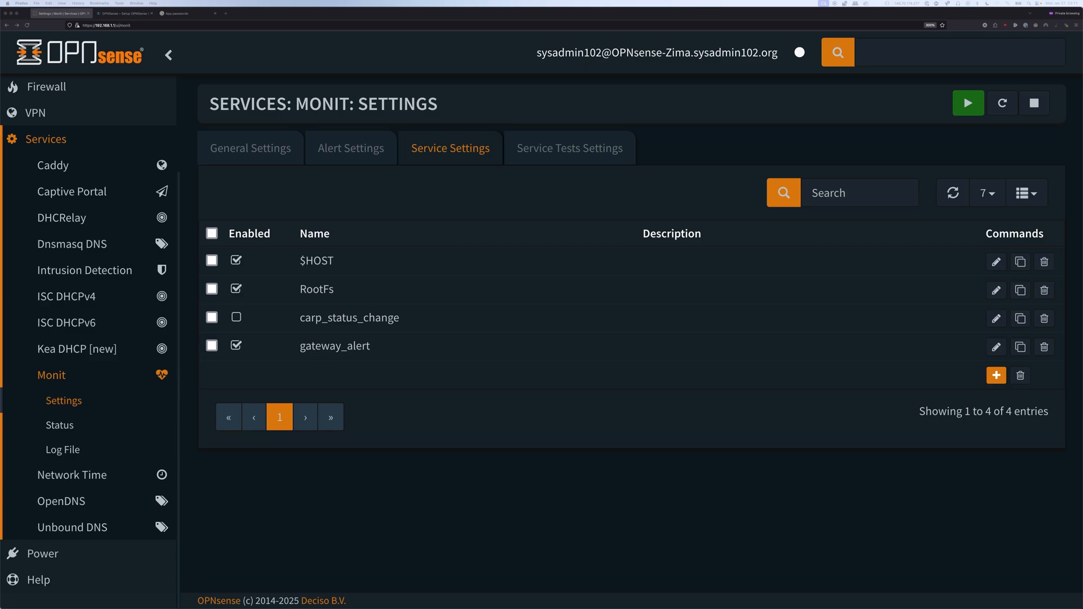
left_click(568, 148)
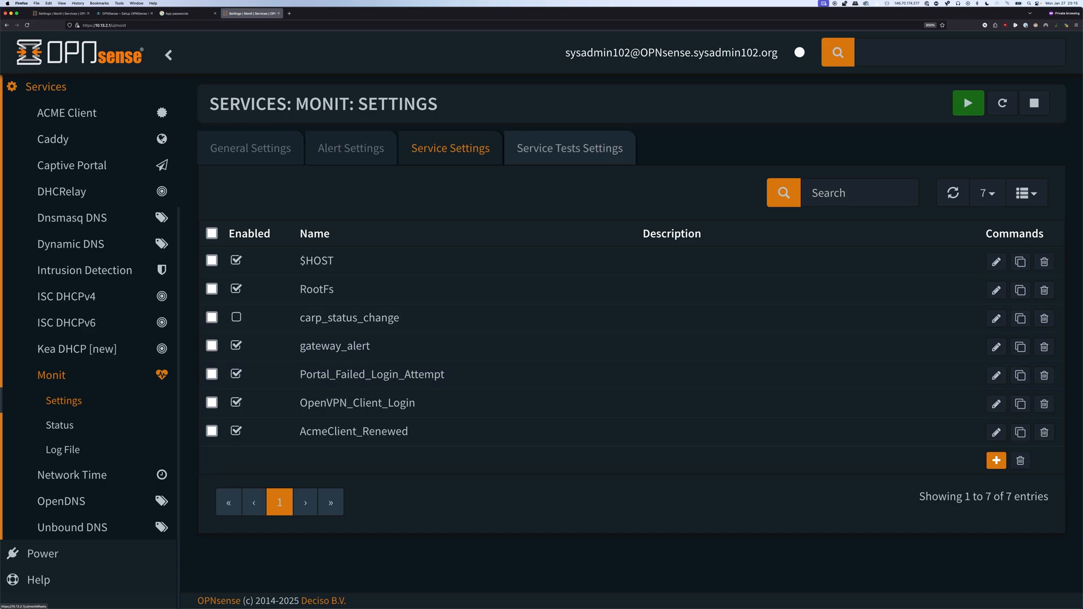
- Show Monit's Service Tests Settings listing Ping, NetworkLink, CPUUsage and other checks
left_click(569, 147)
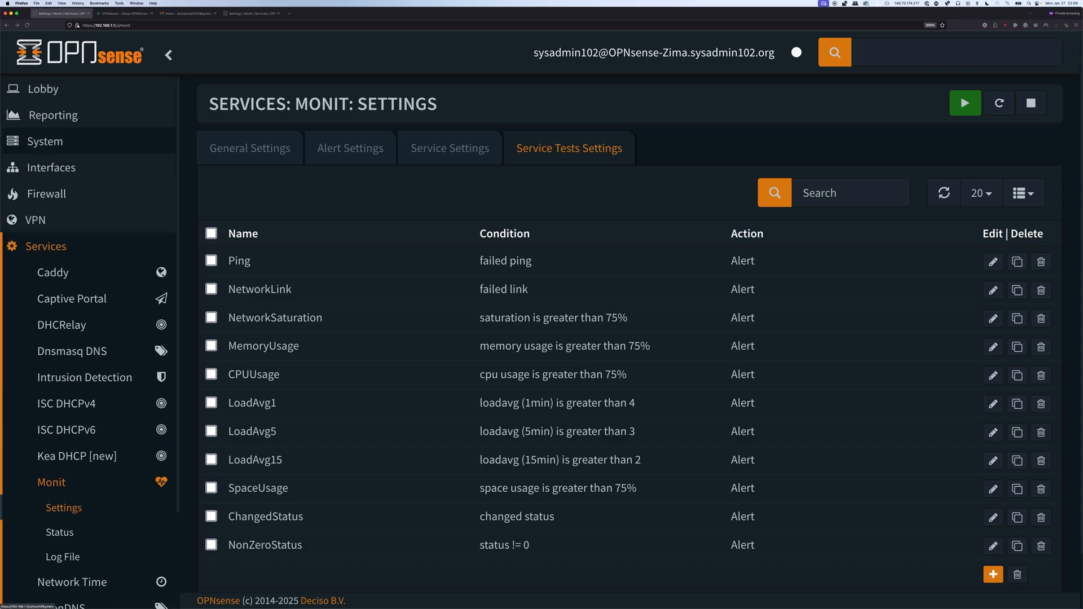
- Re-save the WAN_GW gateway so monitoring shows 10.13.2.1, RTT 0.6 ms, 0.0 % loss
left_click(44, 141)
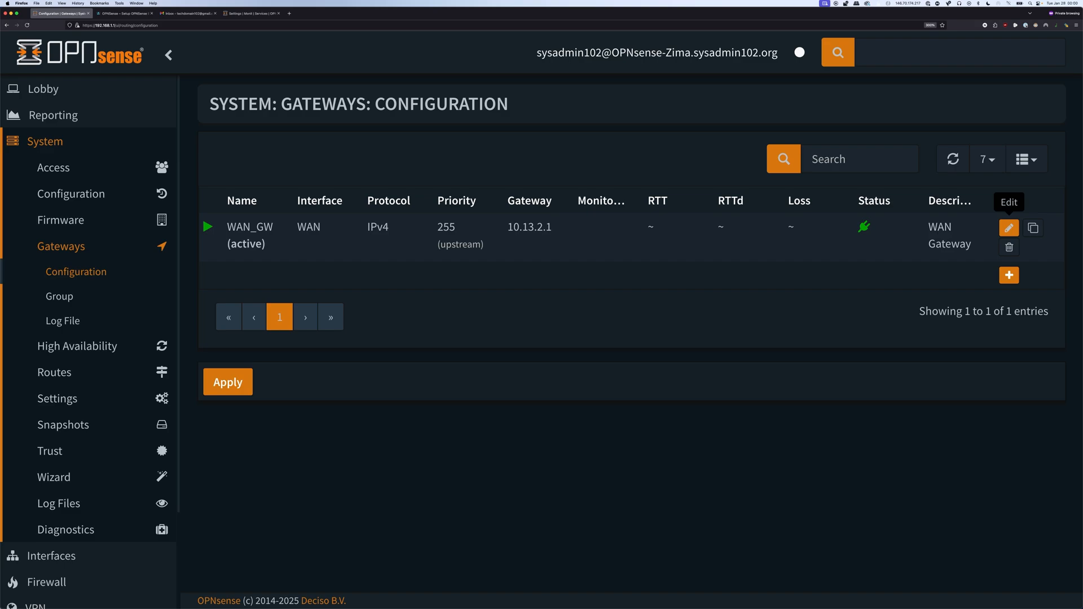
left_click(1007, 226)
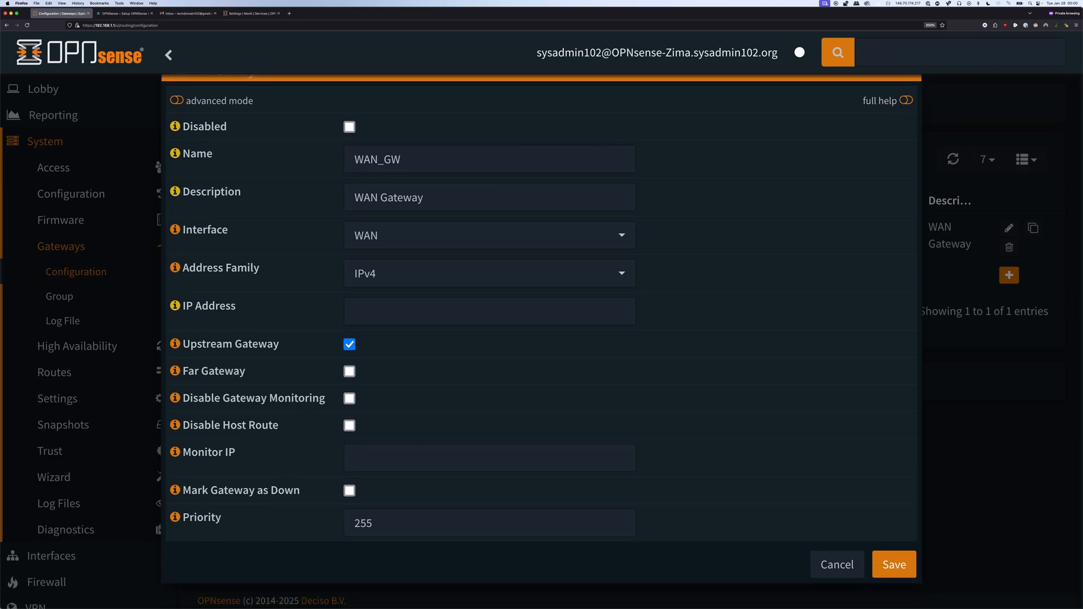
left_click(894, 564)
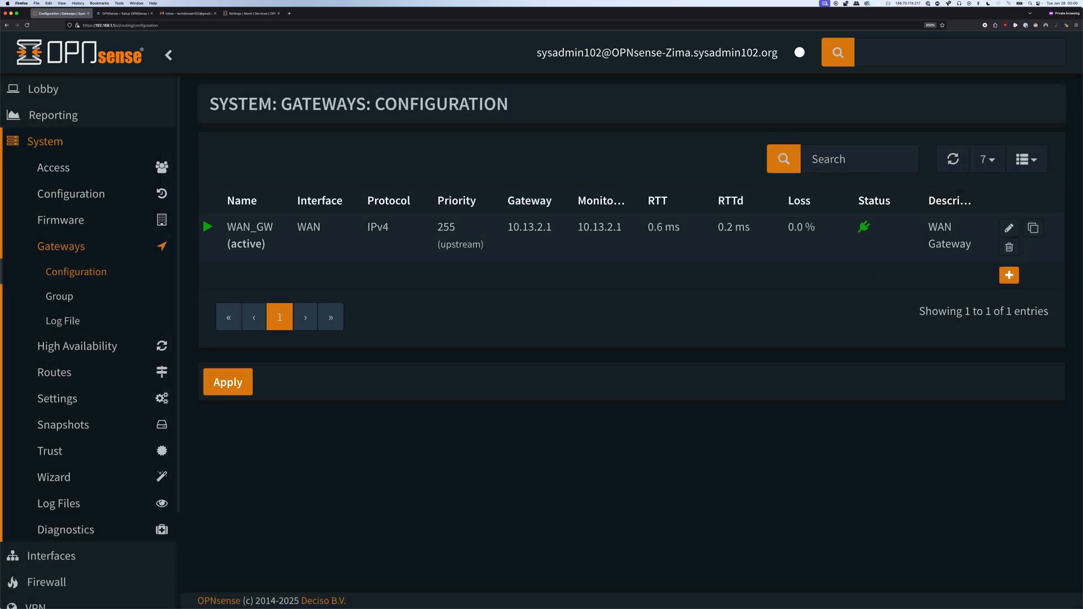
- Create gateway group WAN with WAN_GW, trigger level Packet Loss or High Latency, save and apply
left_click(59, 295)
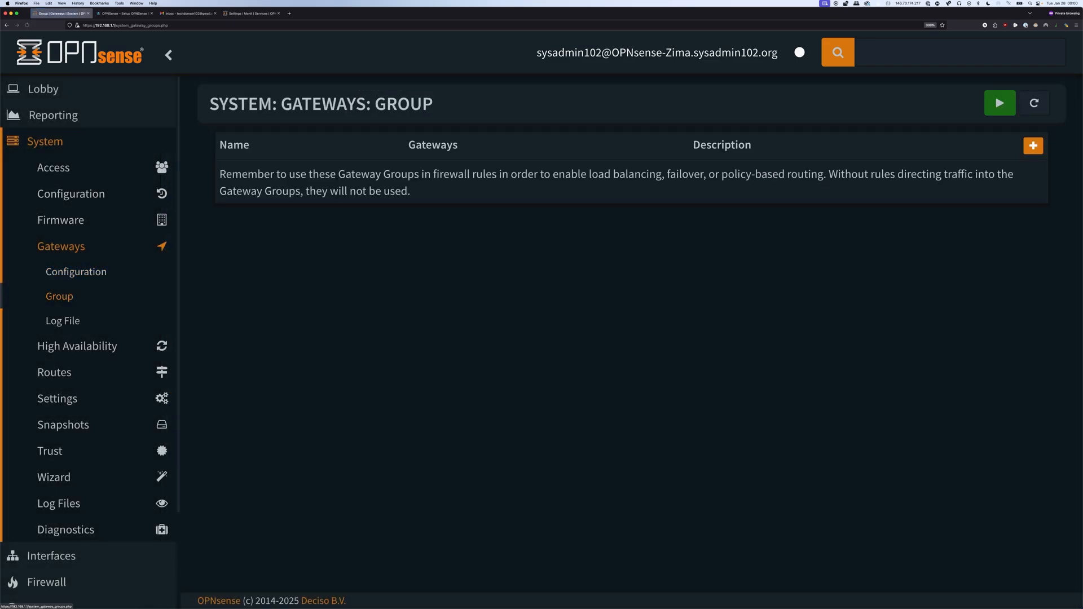
left_click(1032, 146)
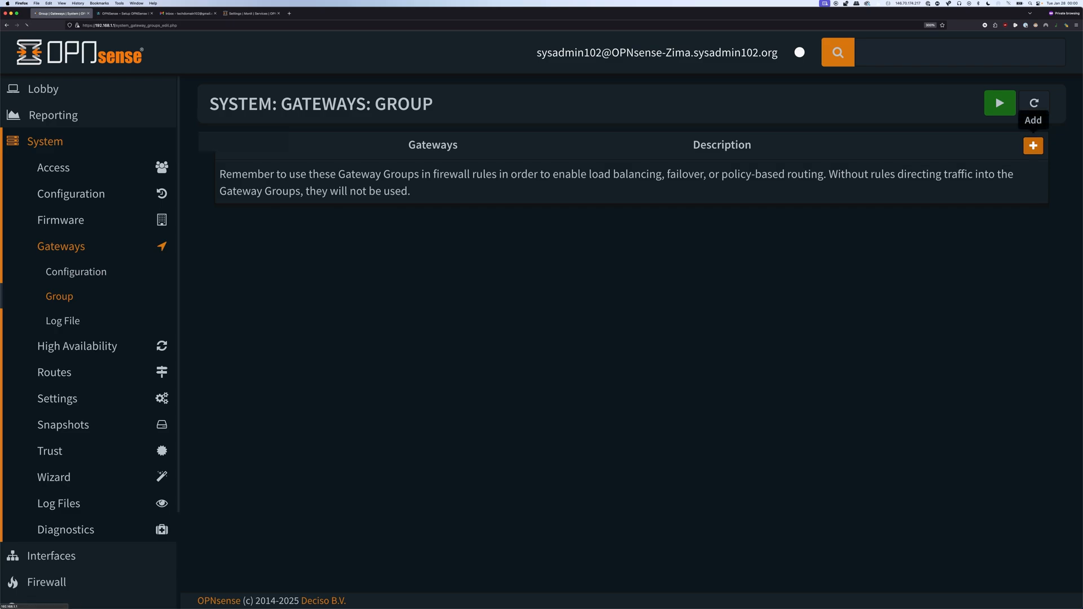
left_click(1032, 146)
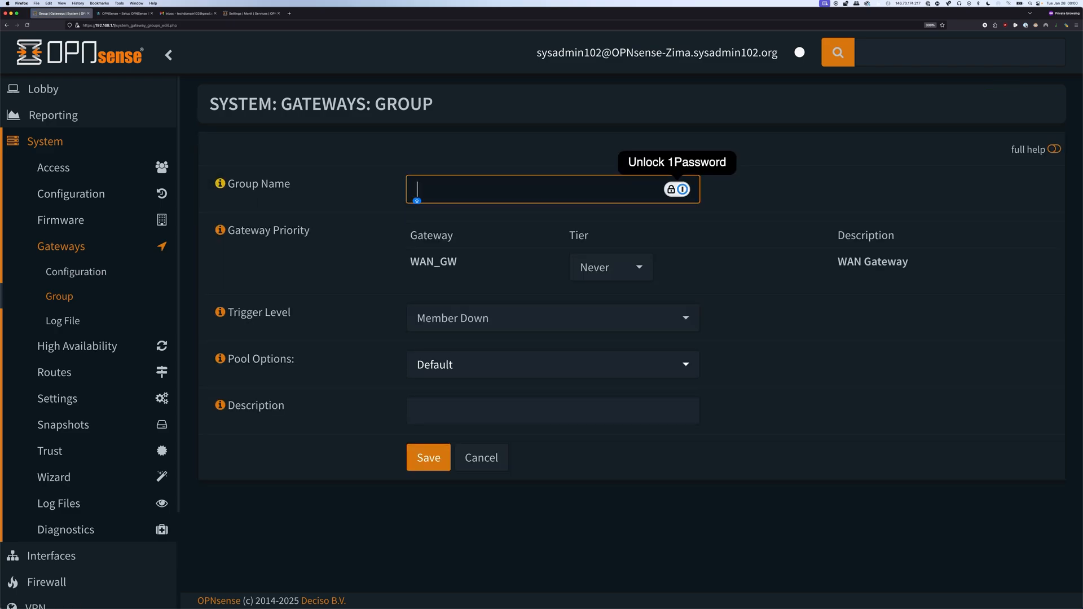
type("WAN")
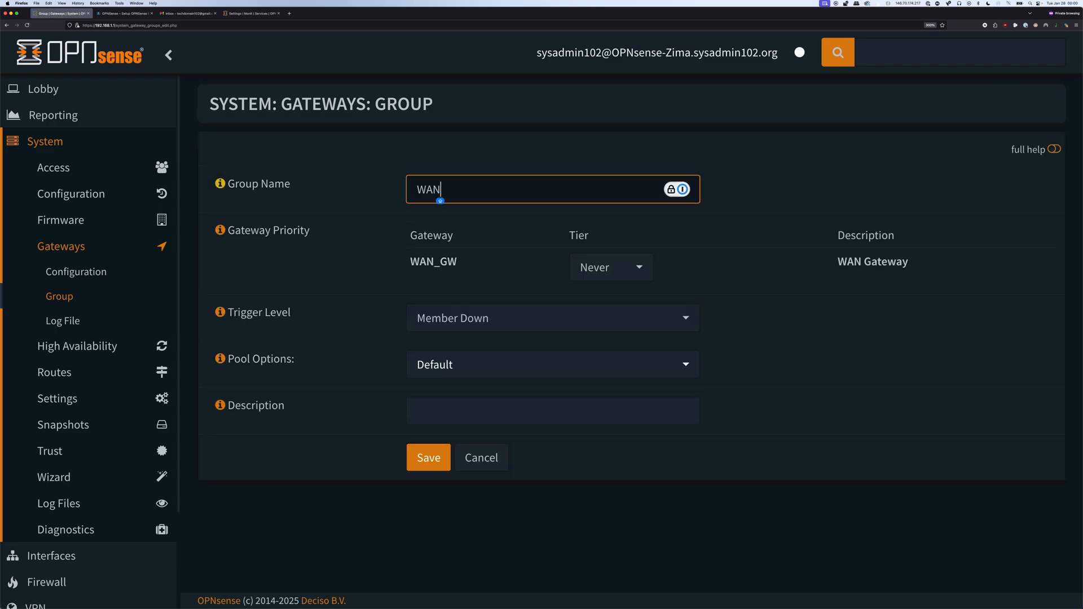
left_click(611, 267)
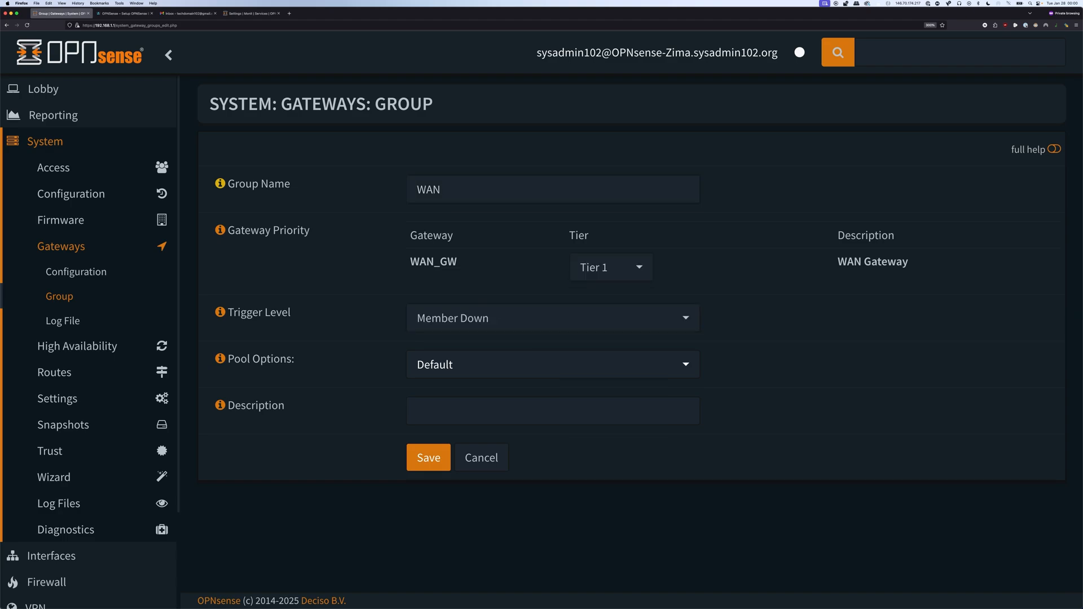
left_click(552, 318)
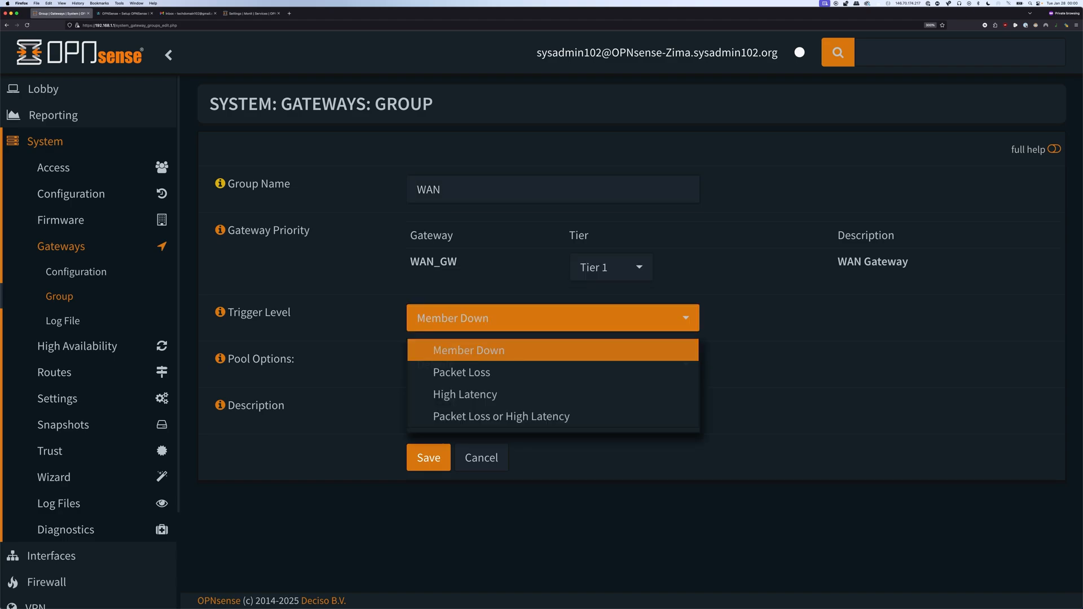
mouse_move(461, 371)
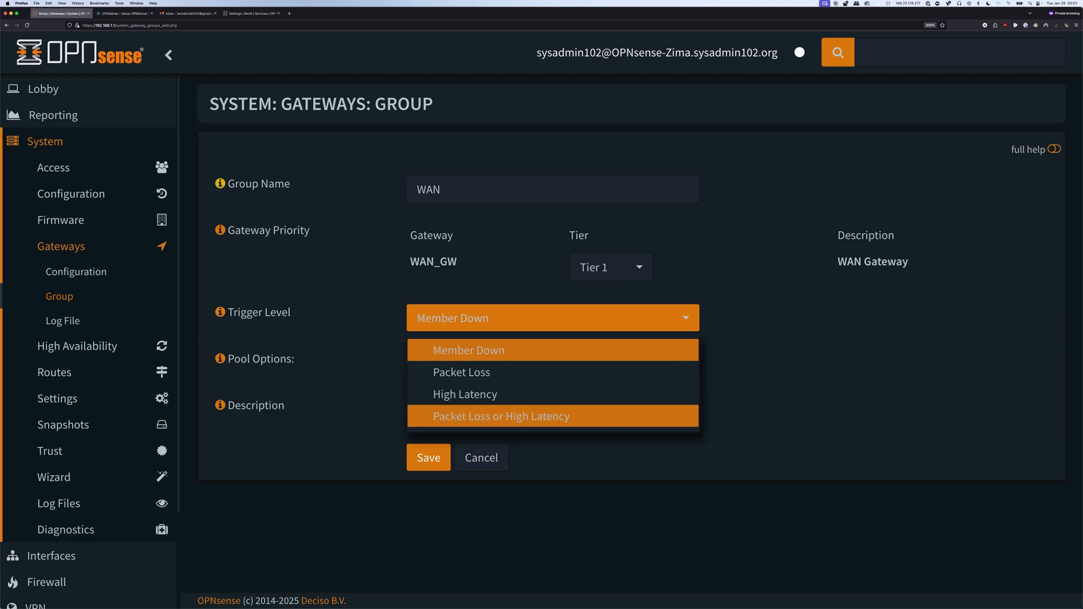
left_click(501, 417)
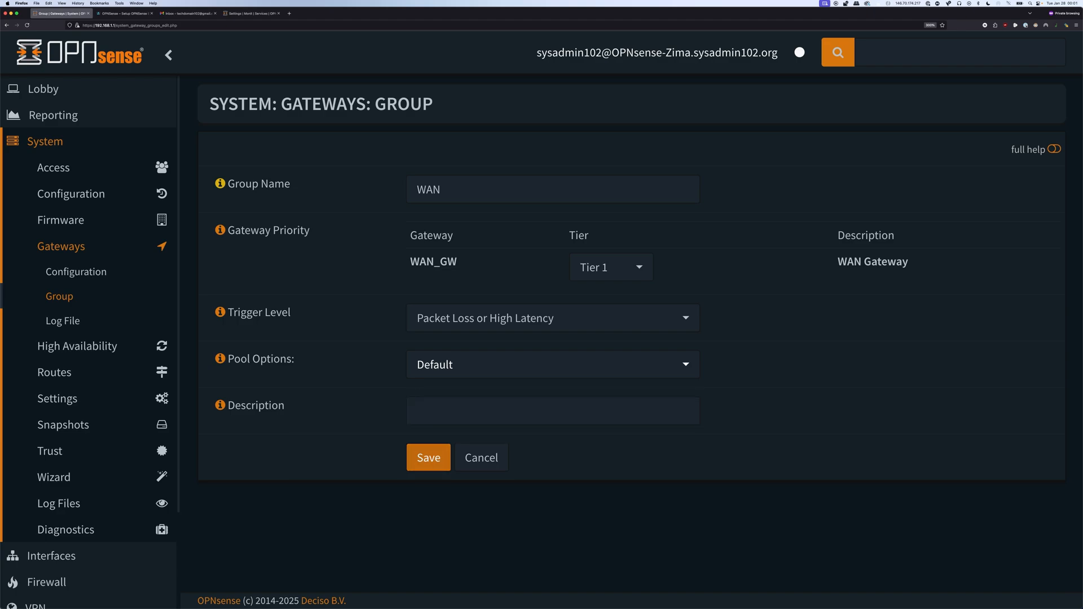
left_click(427, 457)
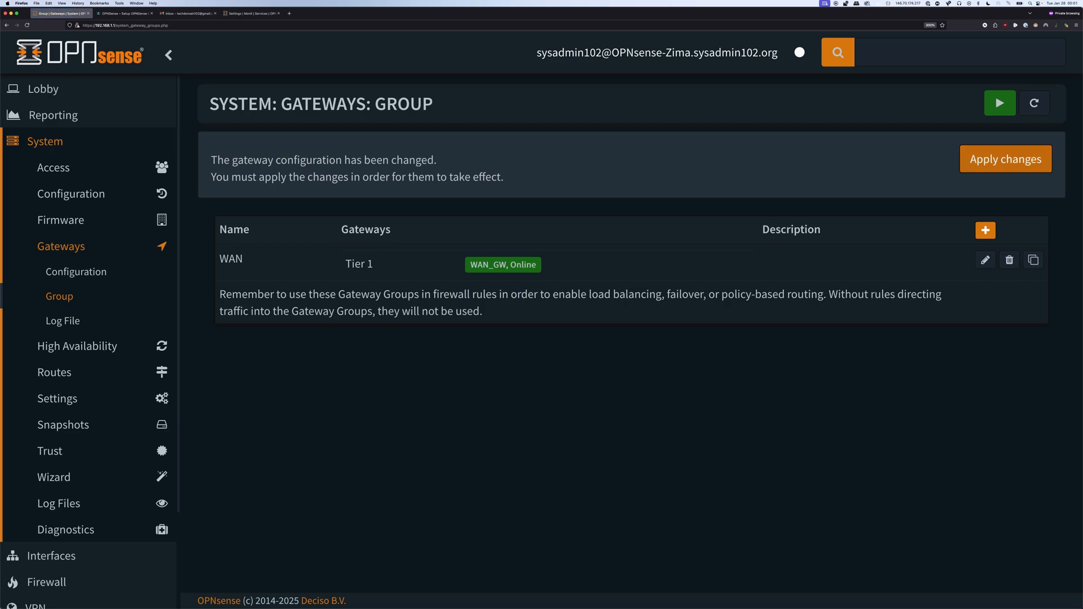
left_click(1004, 158)
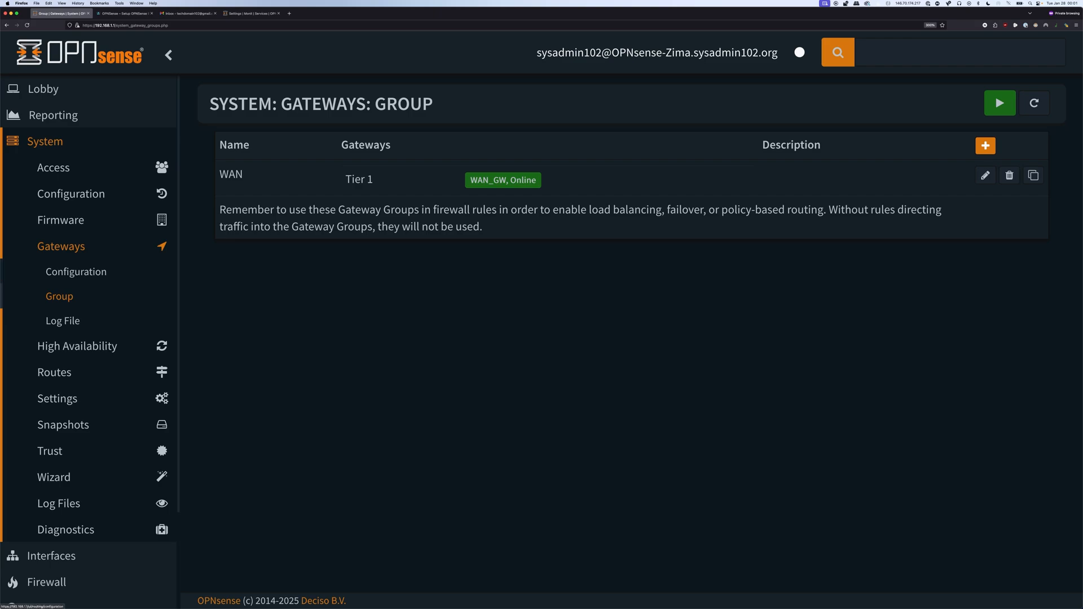
- Mark WAN_GW as down, save and apply so it shows offline in the gateway list
left_click(76, 271)
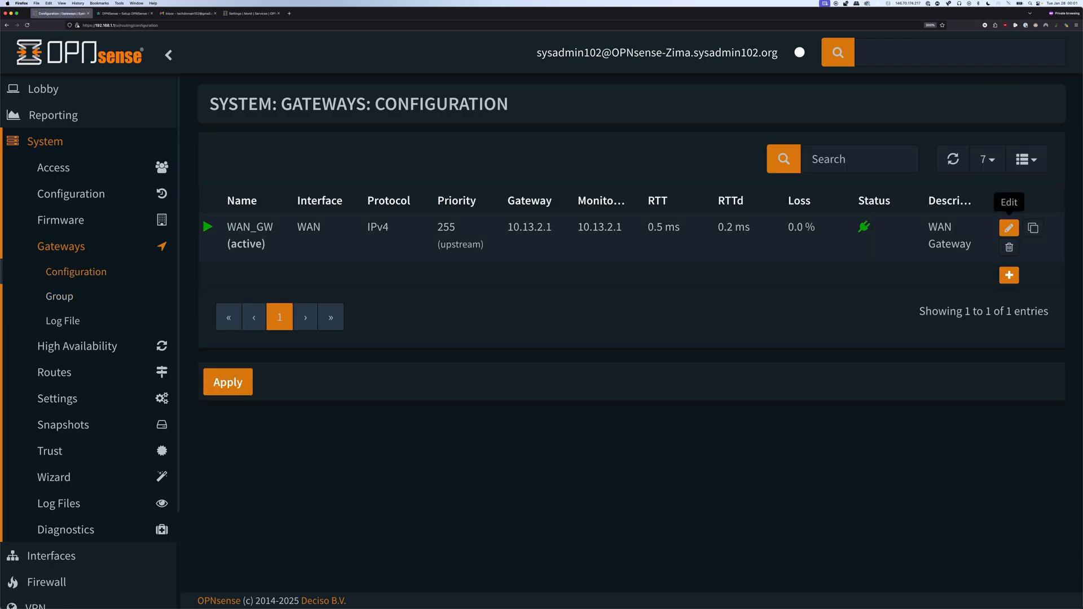
left_click(1007, 227)
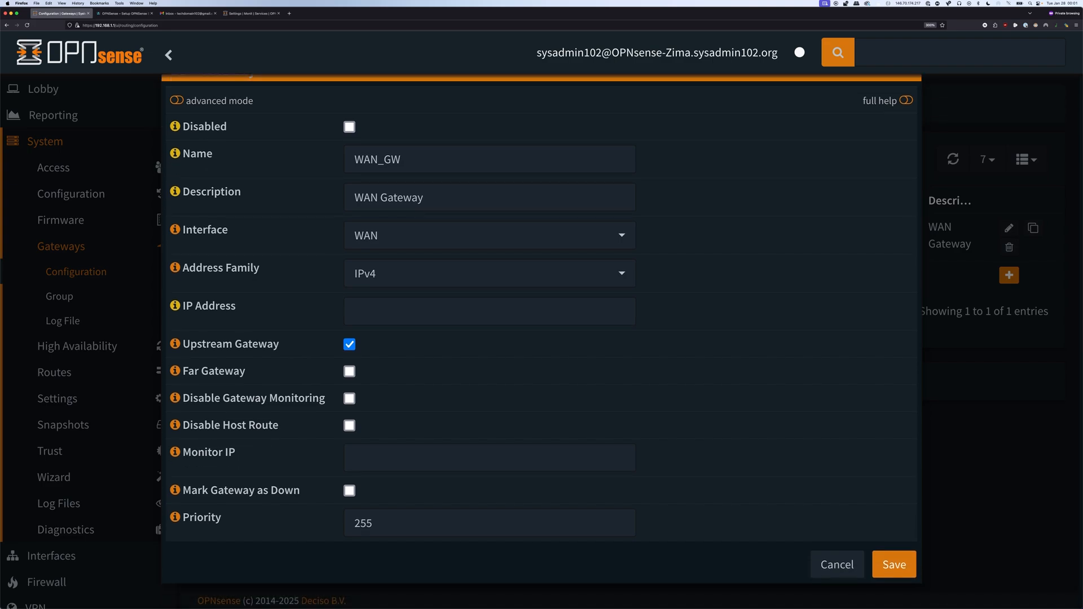
left_click(893, 564)
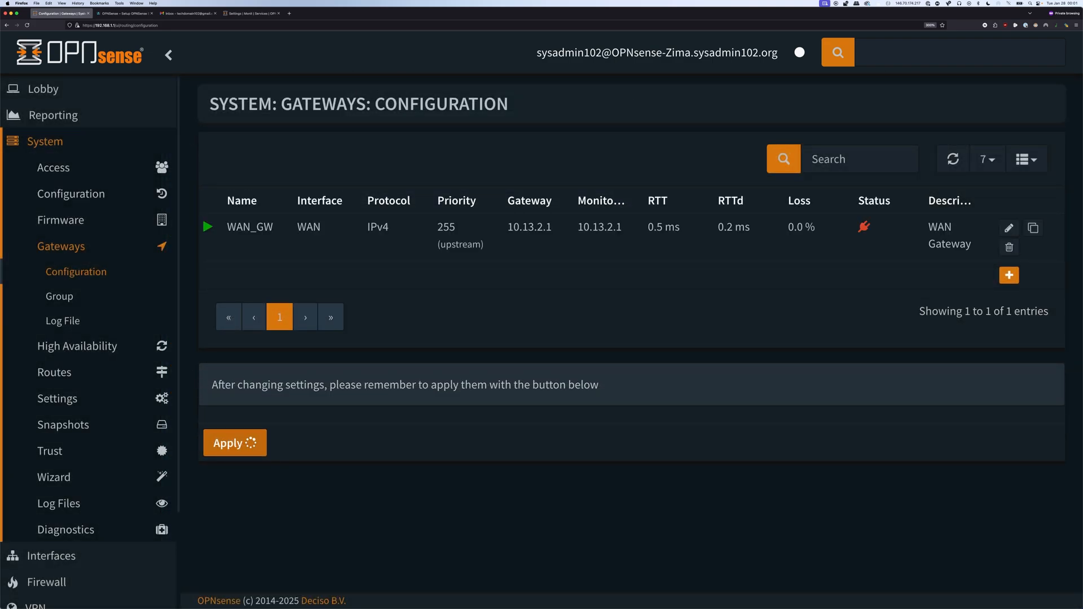
left_click(233, 442)
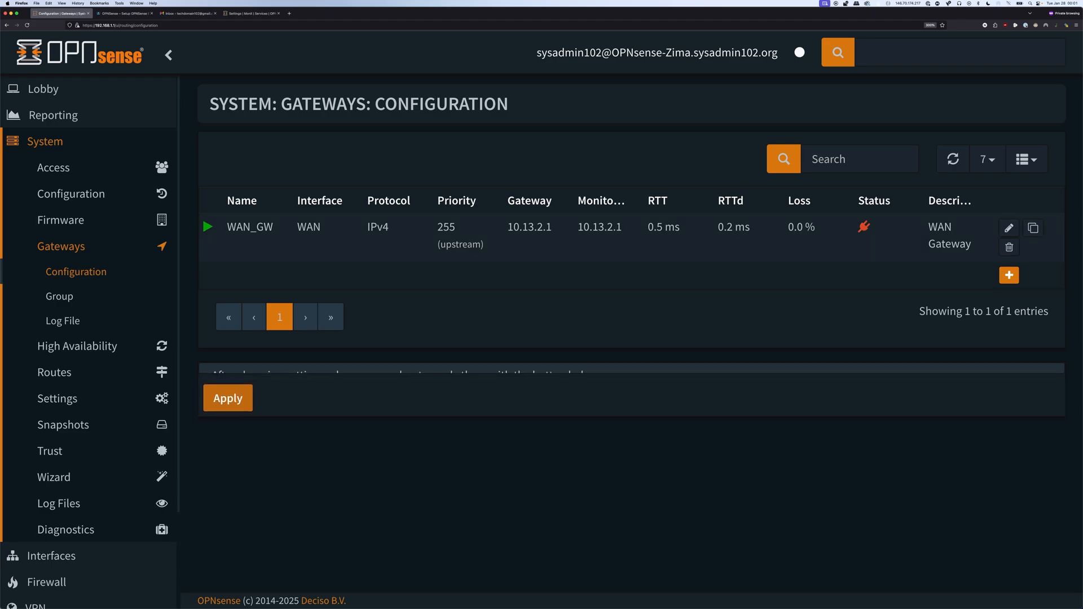
scroll("down", 3)
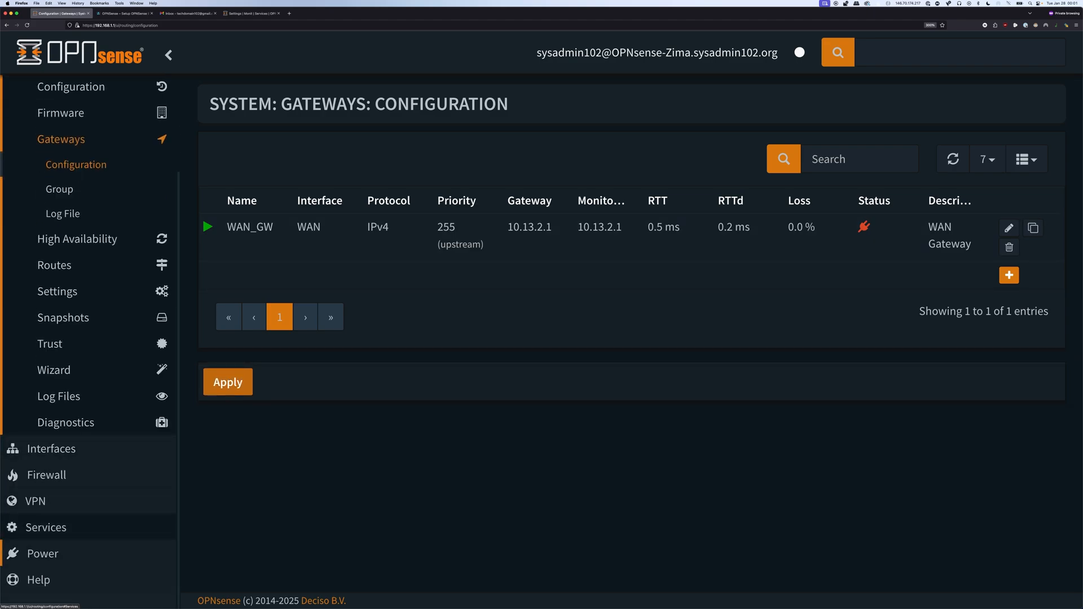
- Refresh the Monit log until the gateway_alert error for WAN_GW down appears
left_click(45, 212)
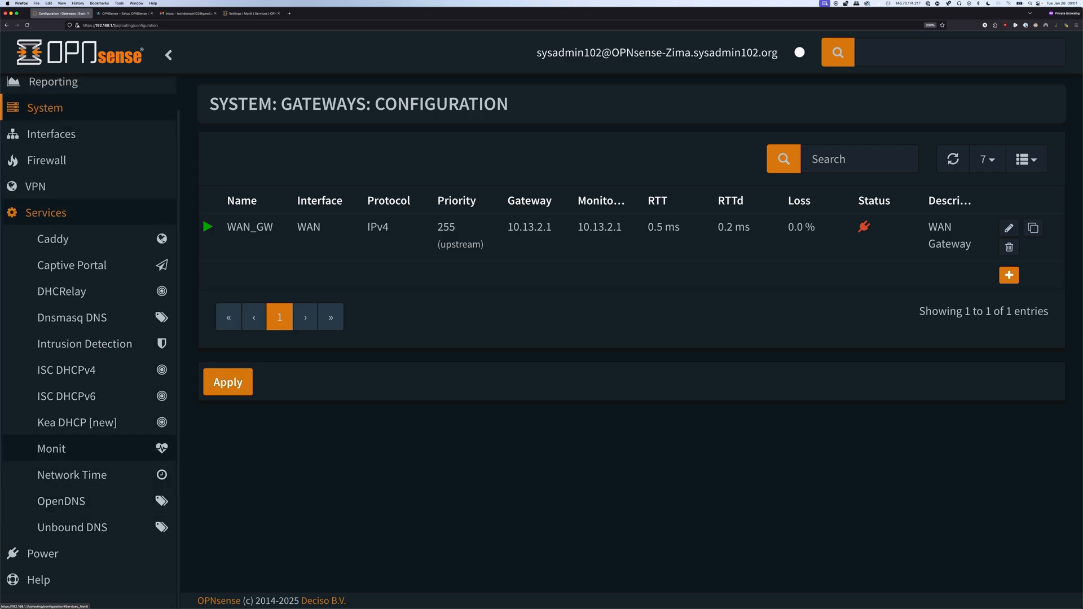
left_click(51, 448)
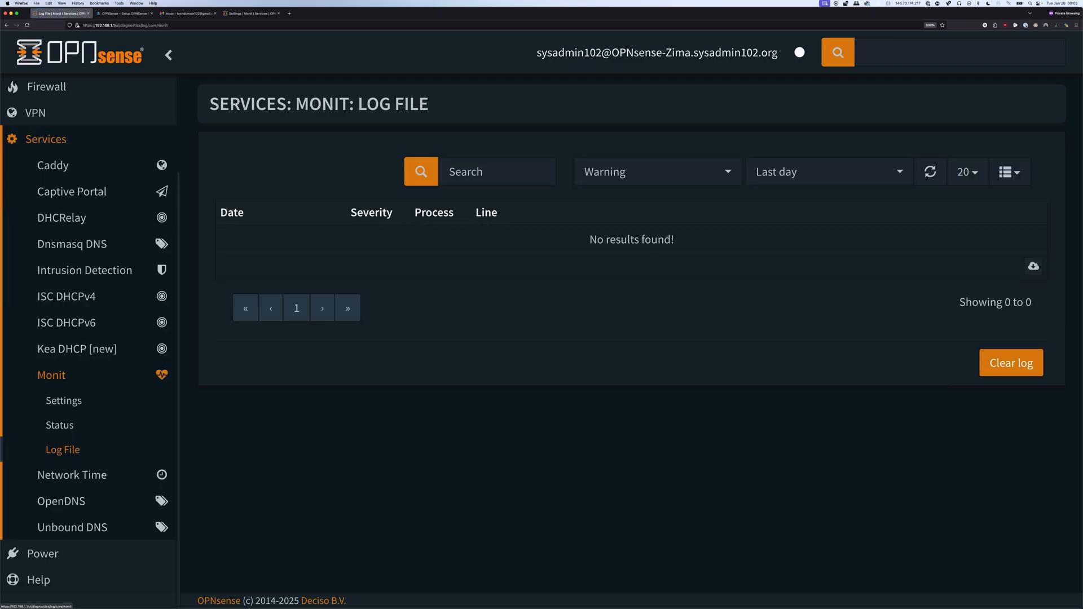
left_click(928, 172)
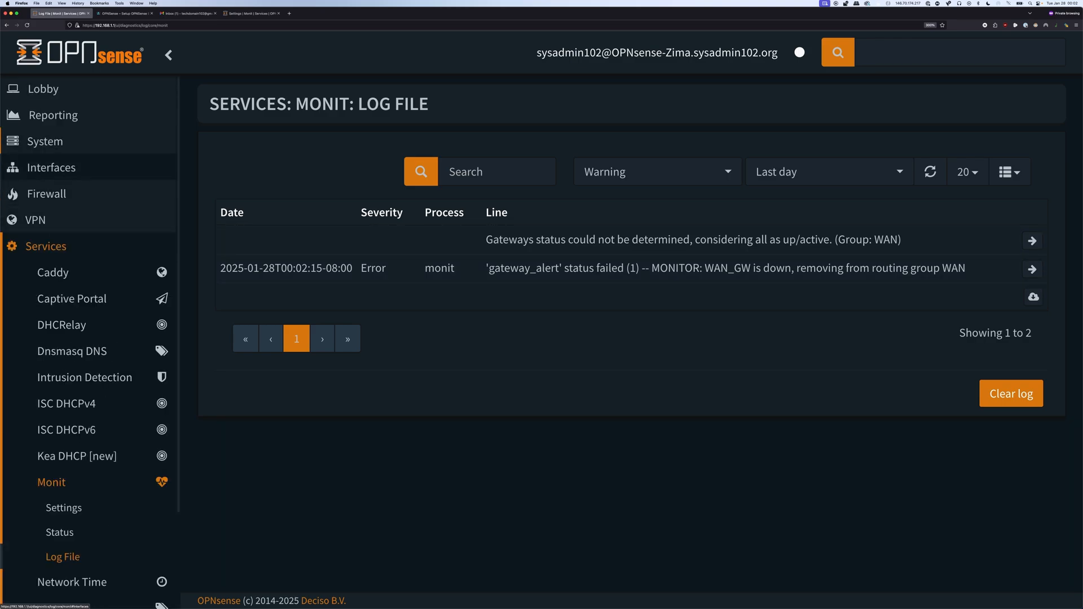
- Clear Mark Gateway as Down on WAN_GW, save and apply so it returns online
left_click(44, 141)
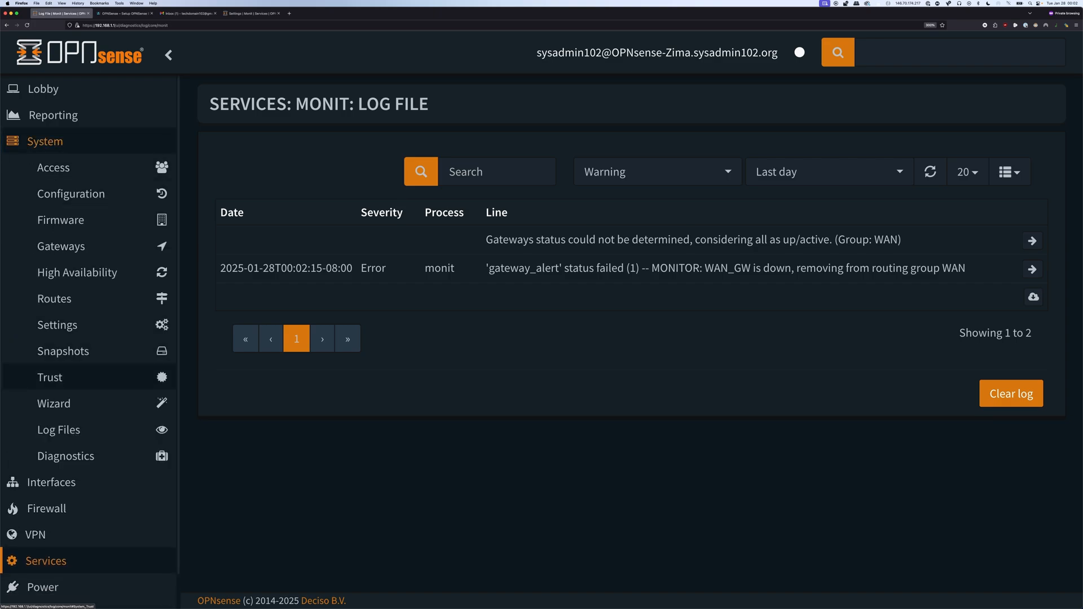
left_click(61, 246)
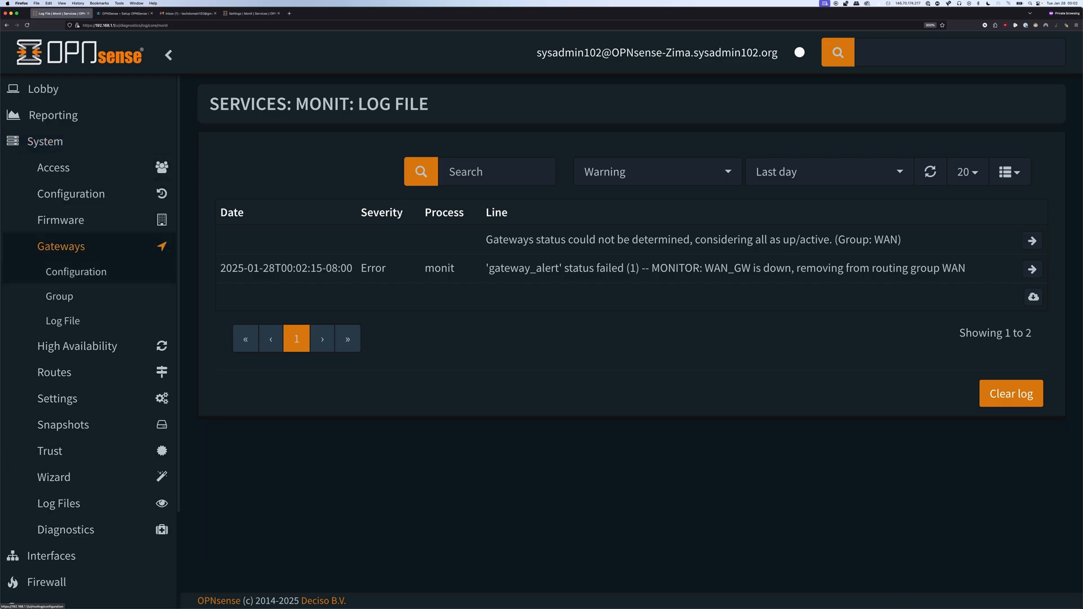
left_click(76, 270)
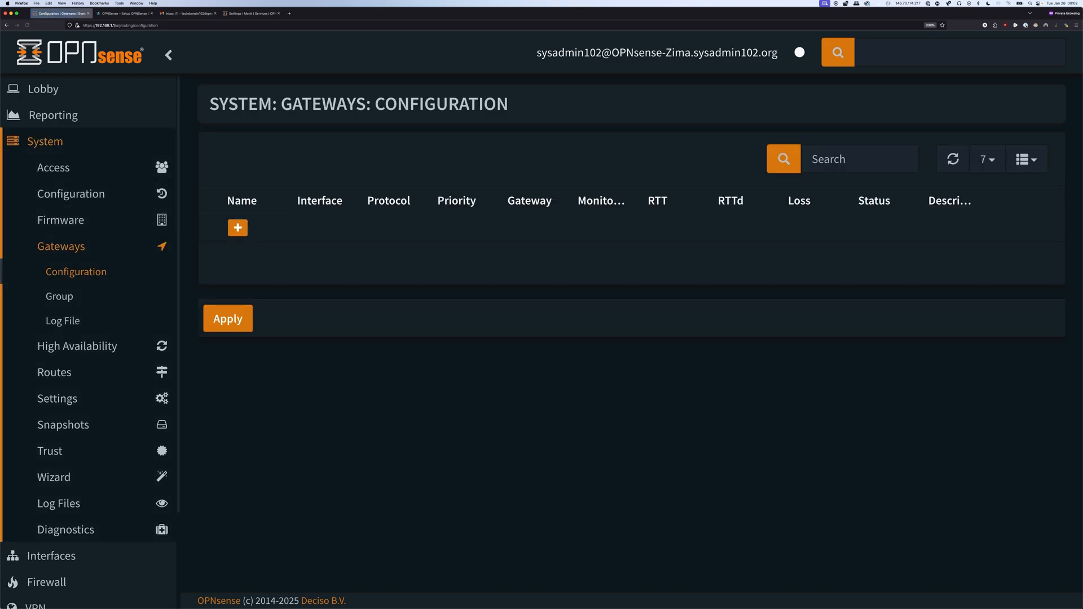
left_click(1008, 228)
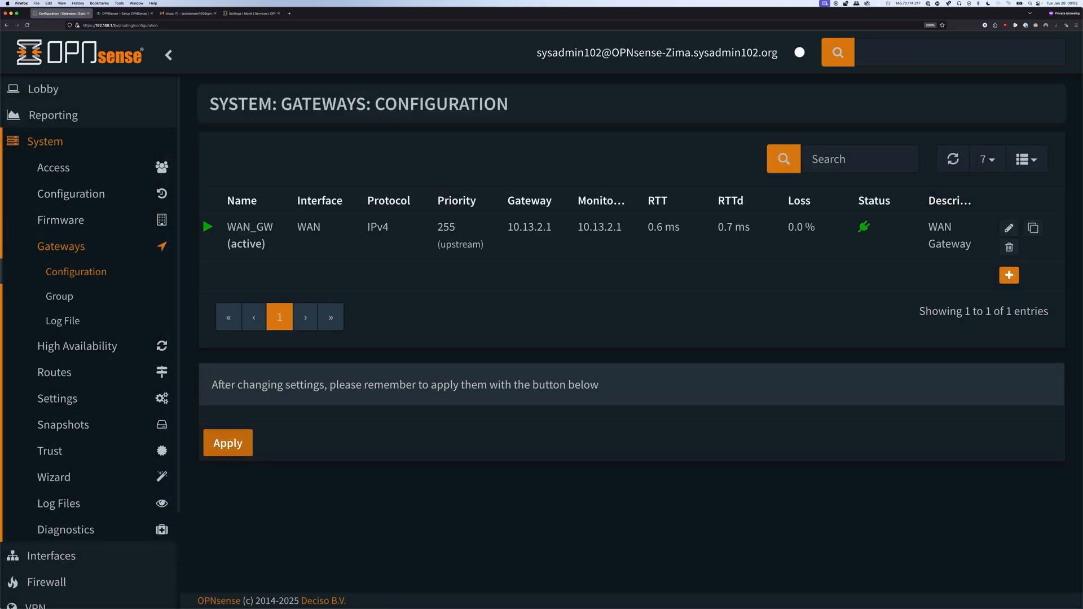
left_click(227, 443)
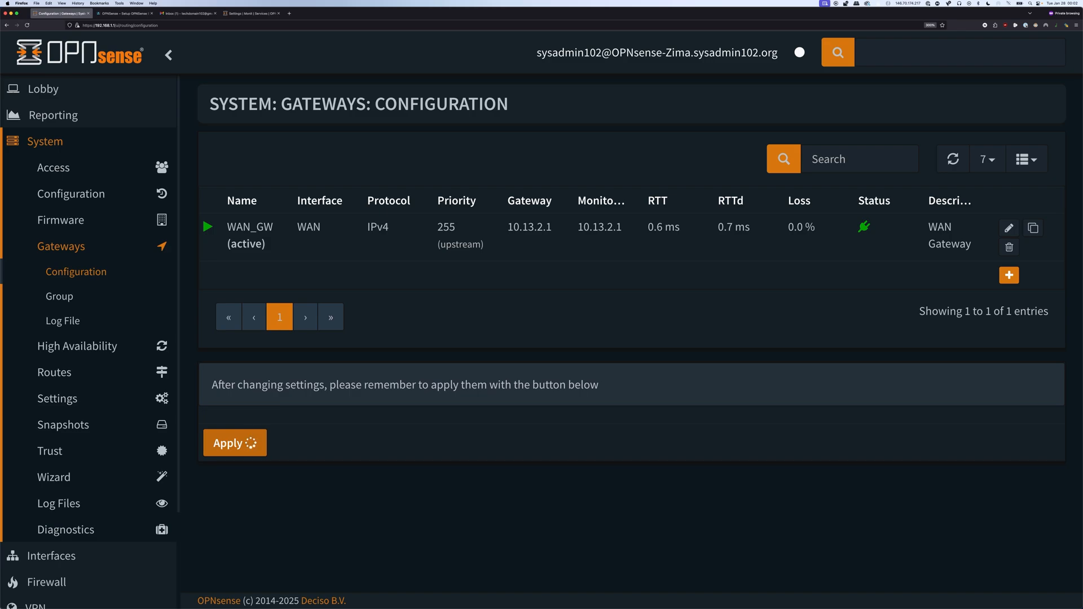
left_click(235, 443)
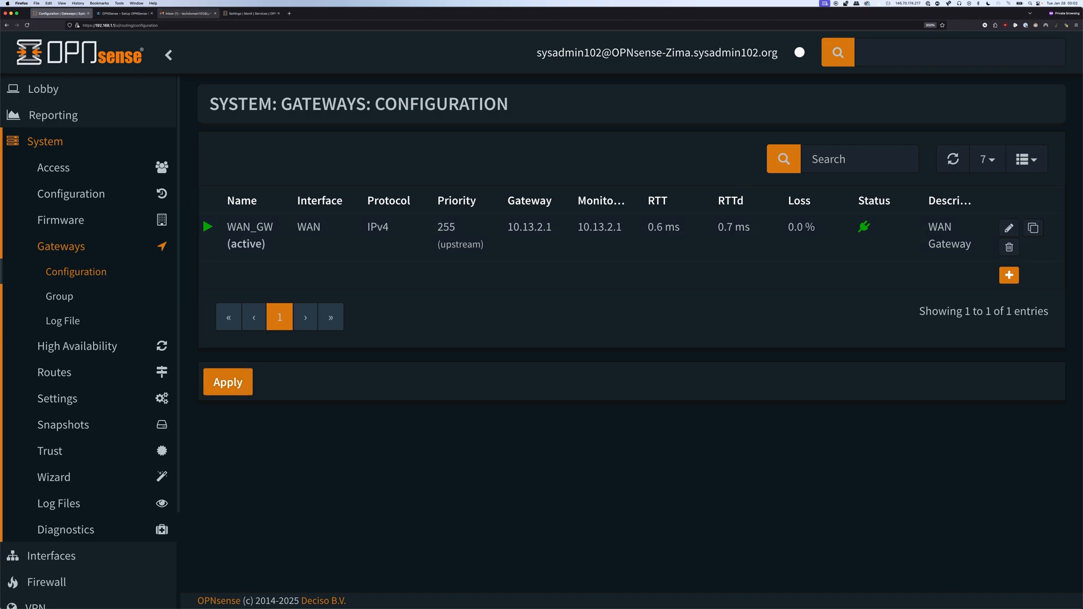
- Read the OPNSense Alerts emails in Gmail — WAN_GW down and status succeeded — then return to Monit settings
left_click(186, 14)
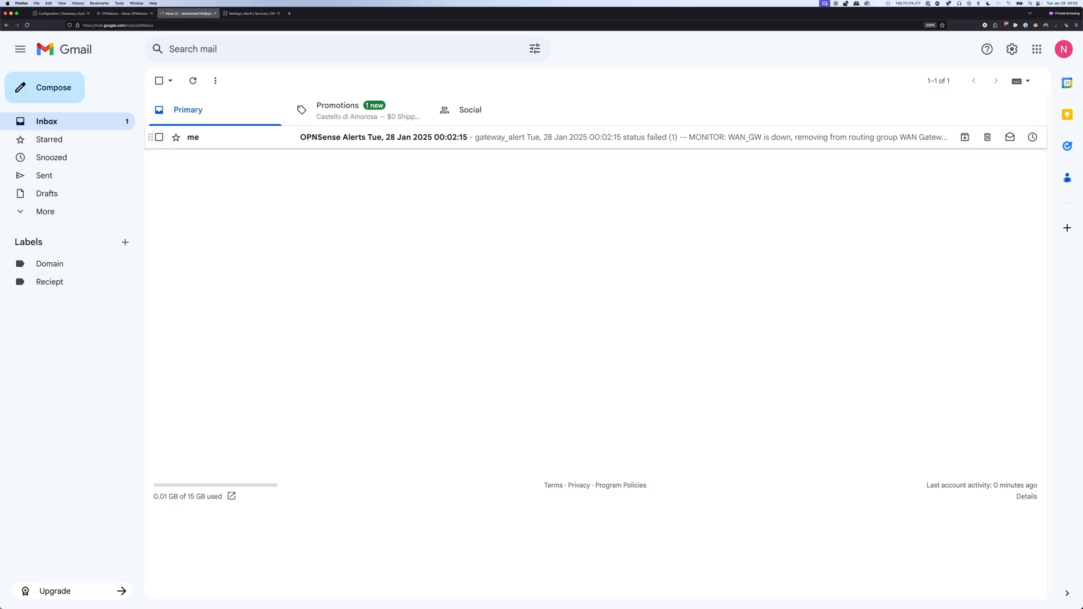
left_click(383, 136)
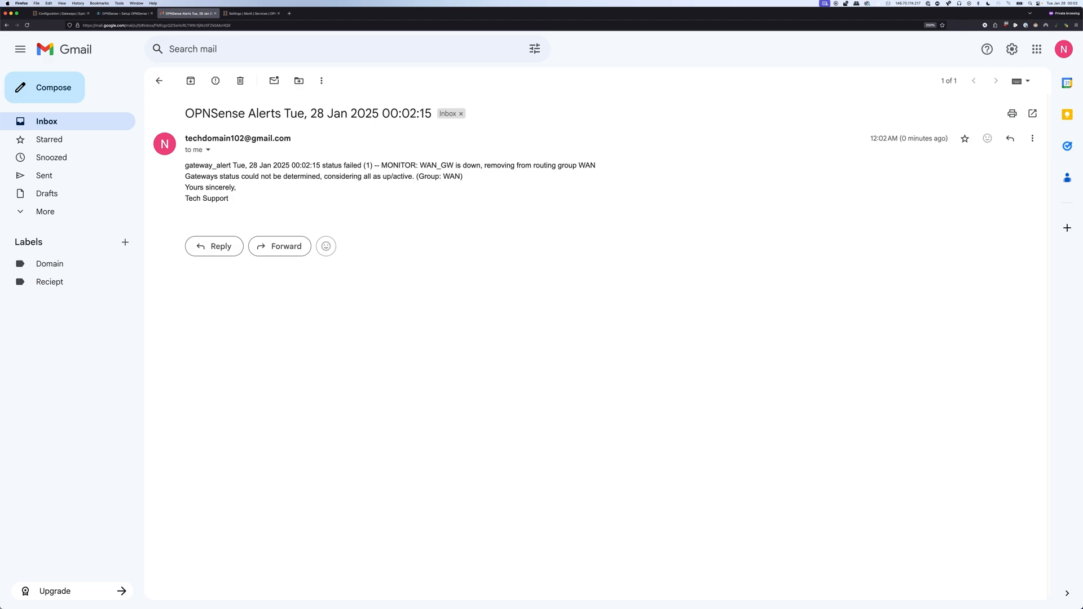
left_click(159, 82)
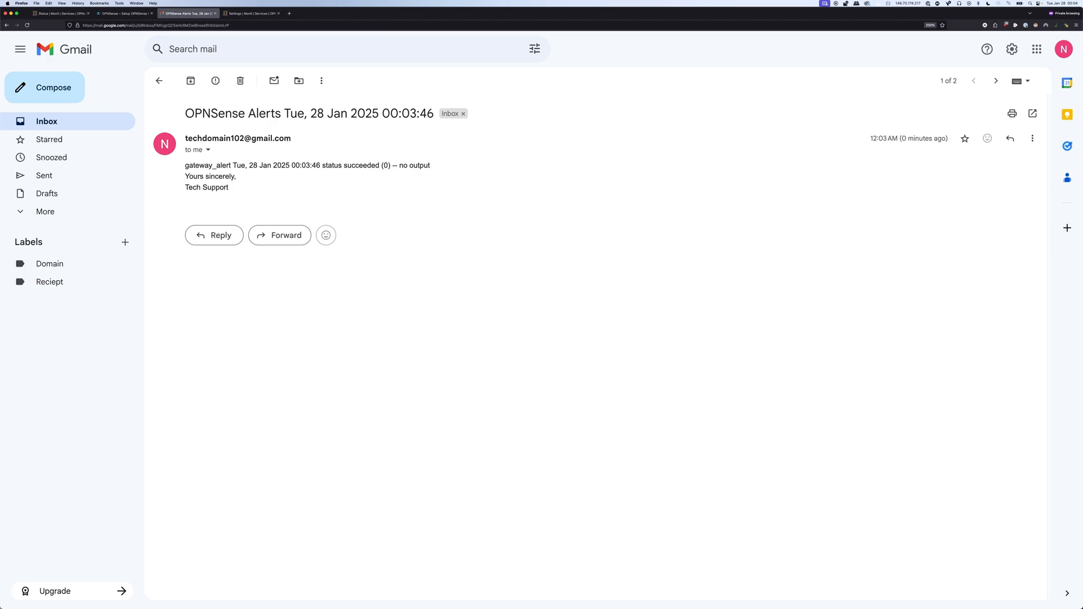
left_click(251, 14)
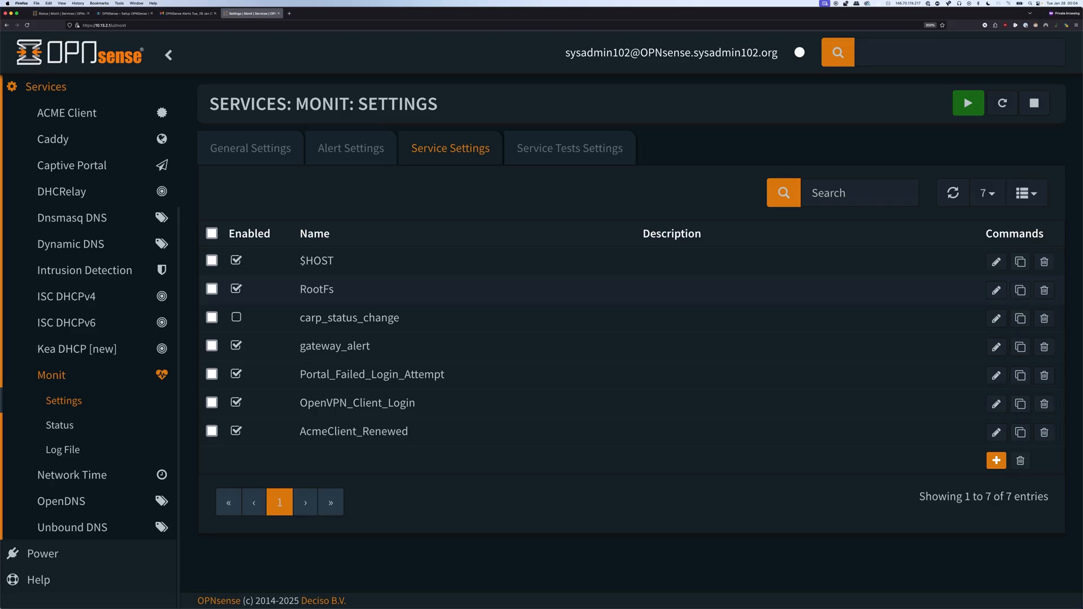